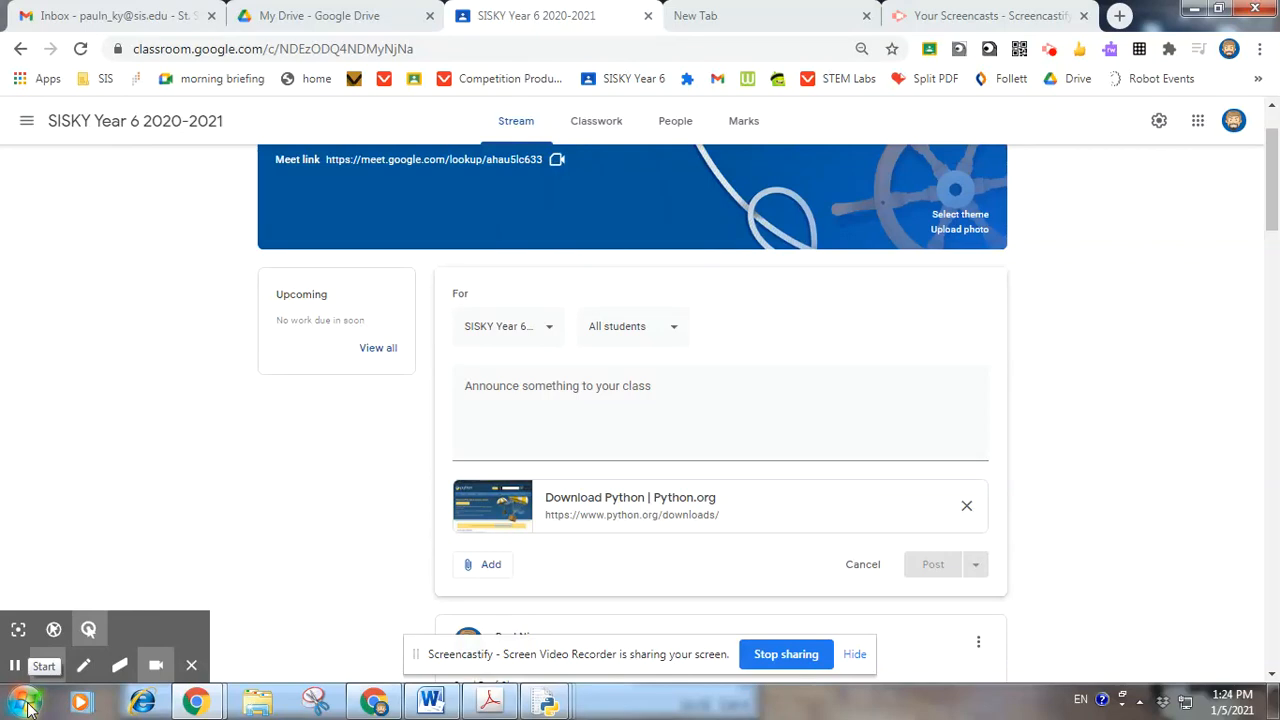
Launch the IDLE Python 3.8 shell from the Start menu
left_click(24, 704)
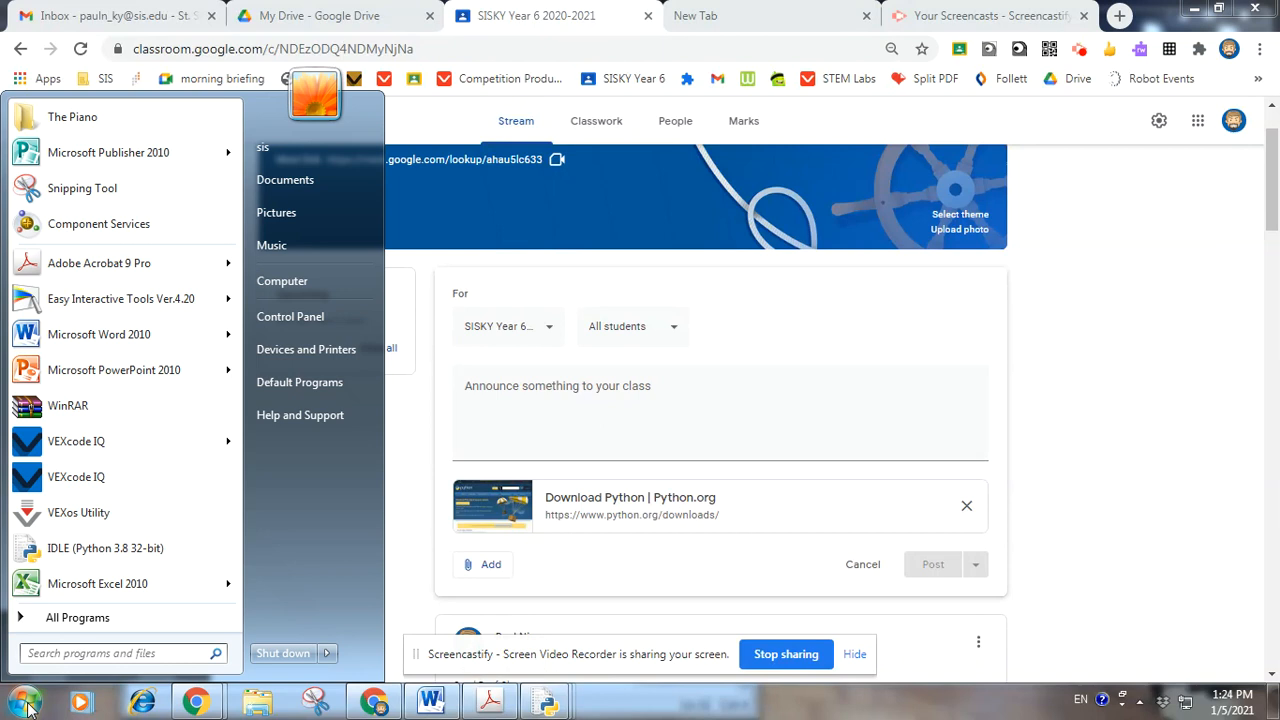
mouse_move(96, 584)
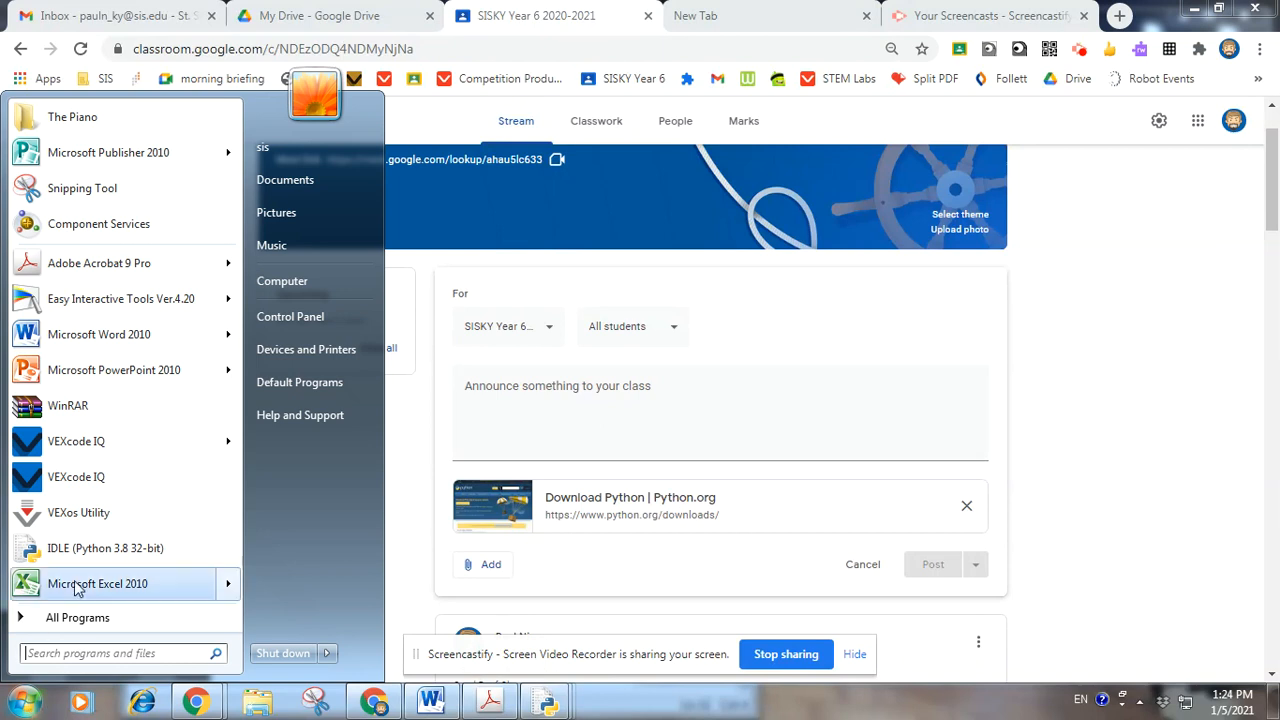
left_click(104, 548)
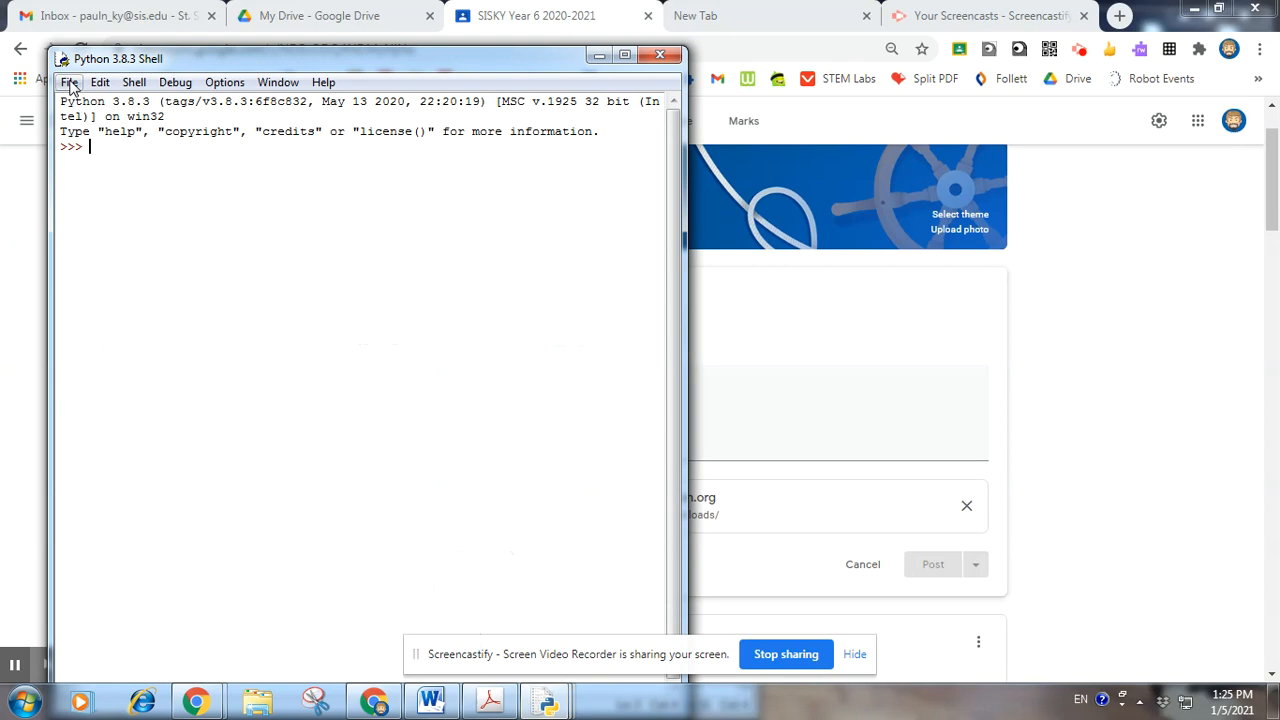
Begin a new script with print('Hello and welcome')
left_click(68, 82)
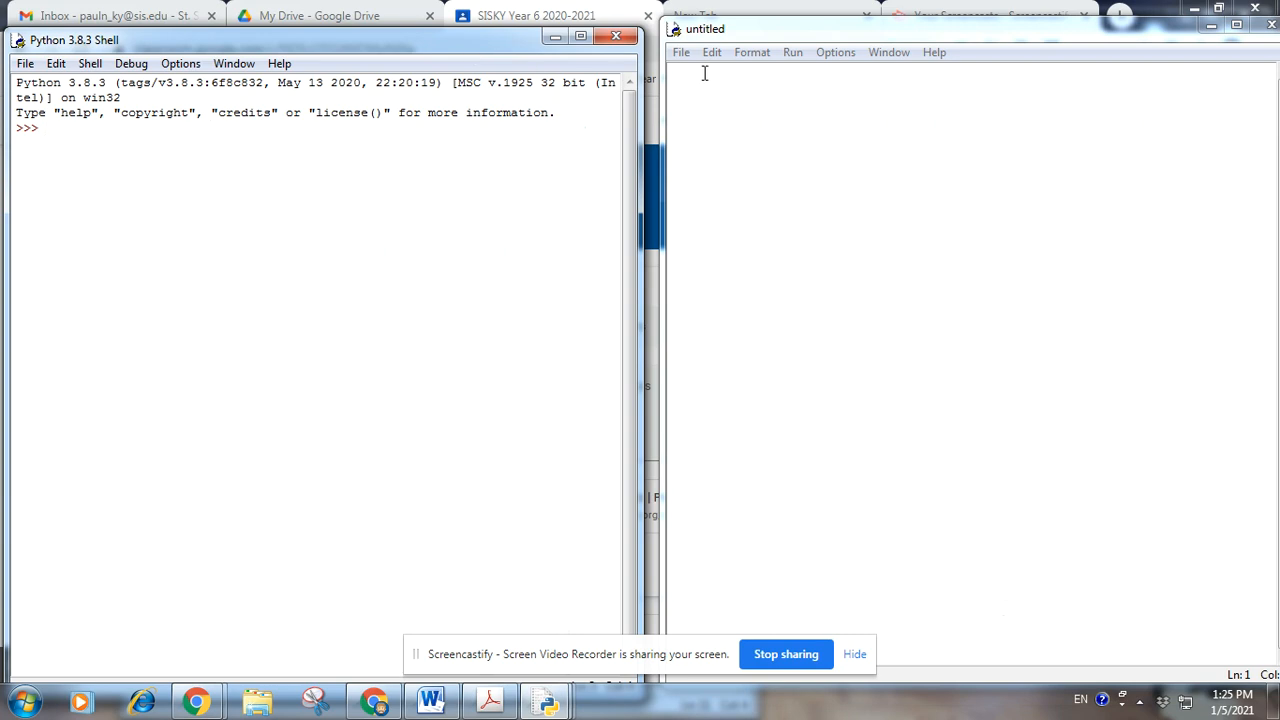
type("print")
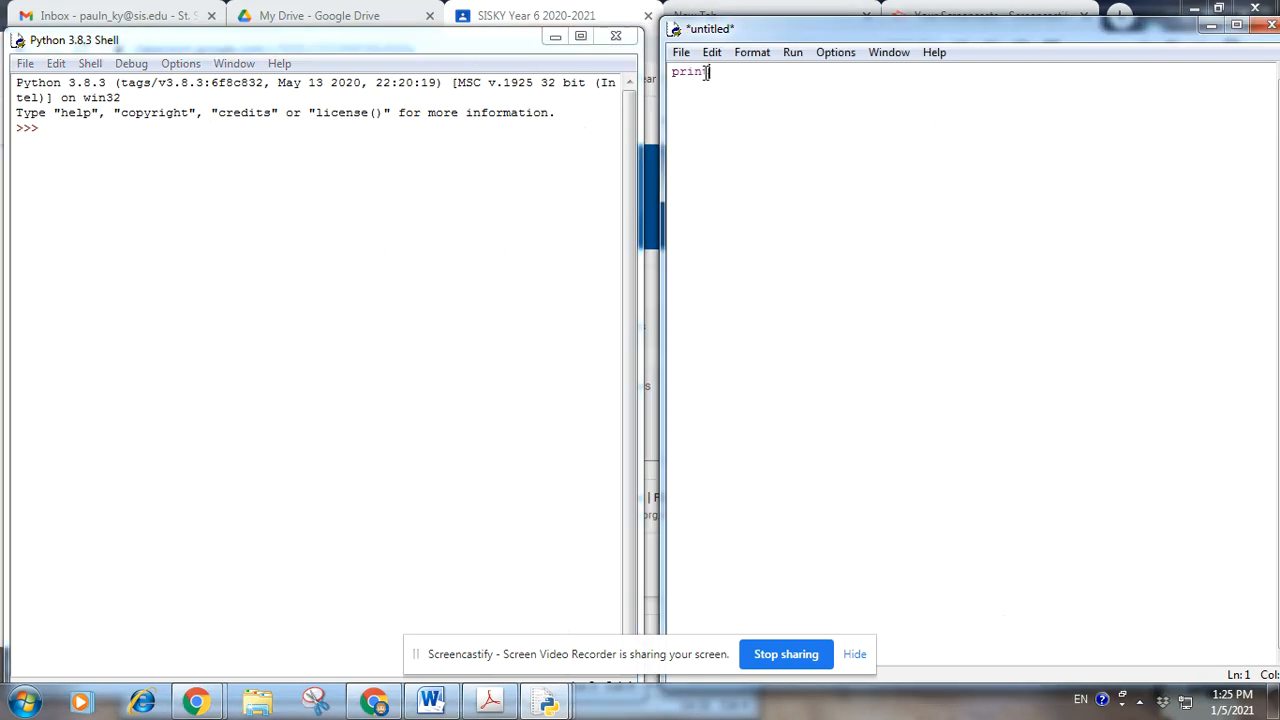
type("('")
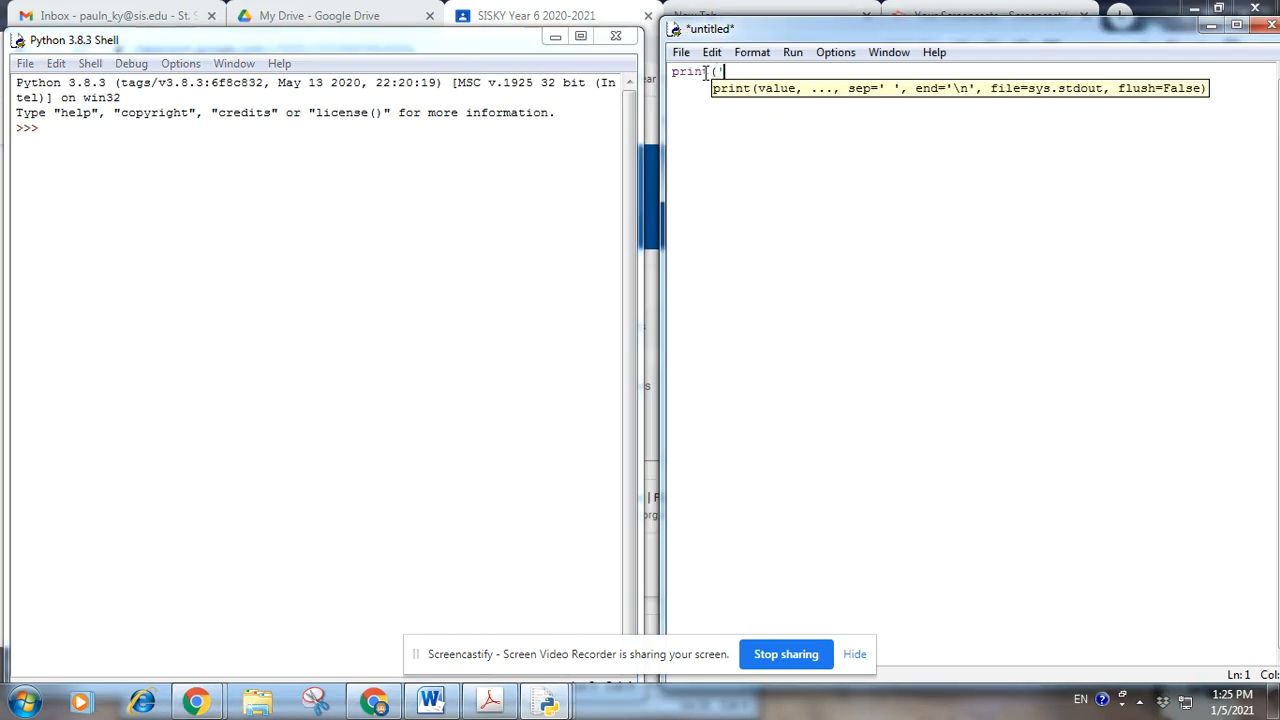
type("Hello and w")
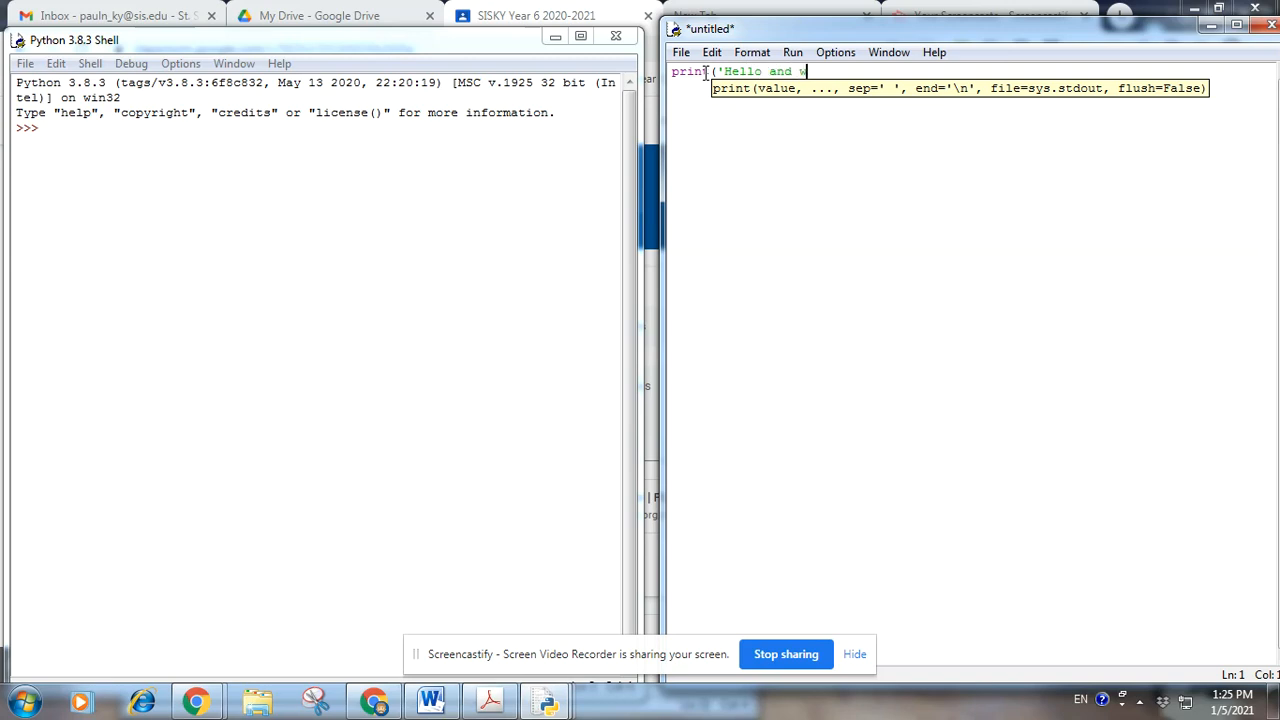
type("elcome'")
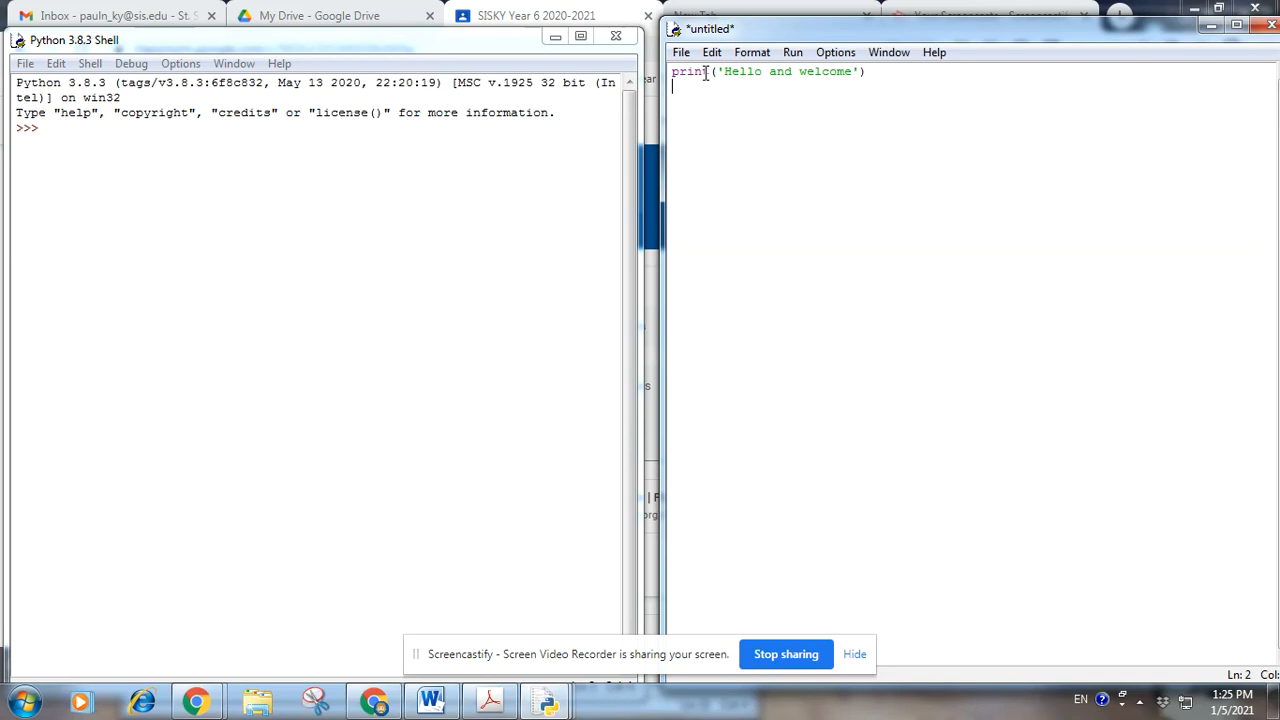
Add name=input('What is your name?') as the second line
type("name")
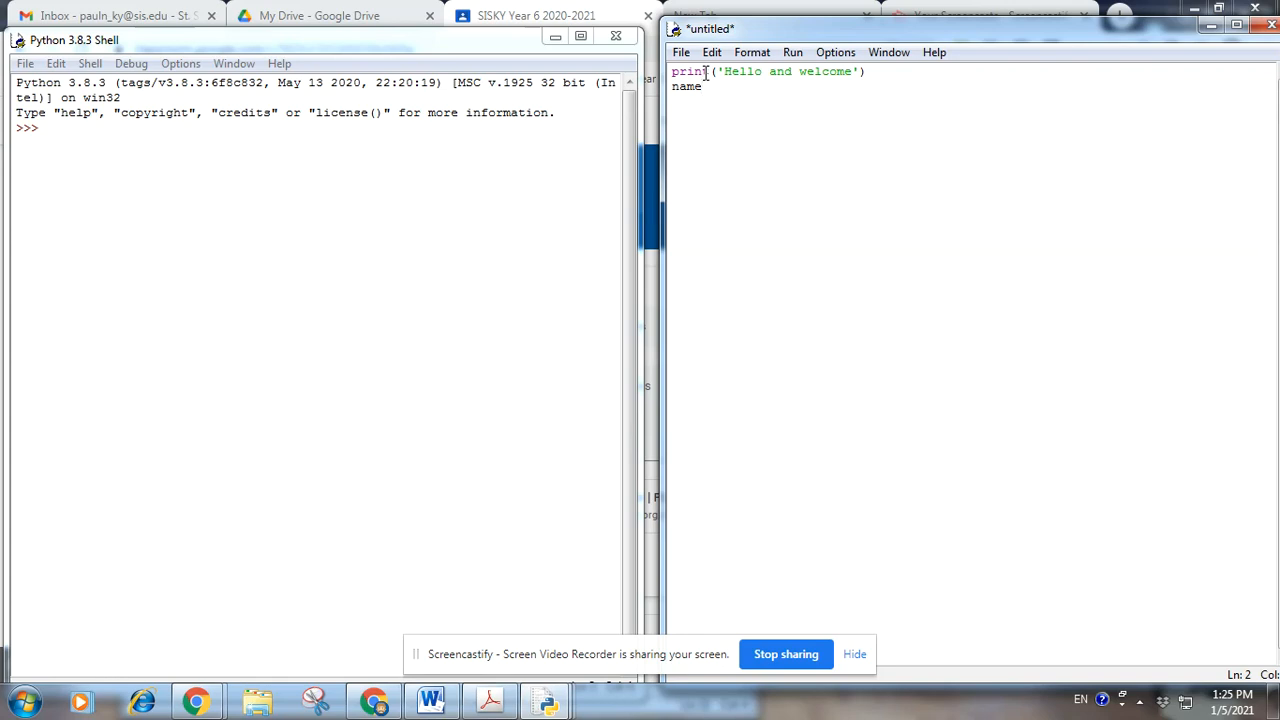
type("=")
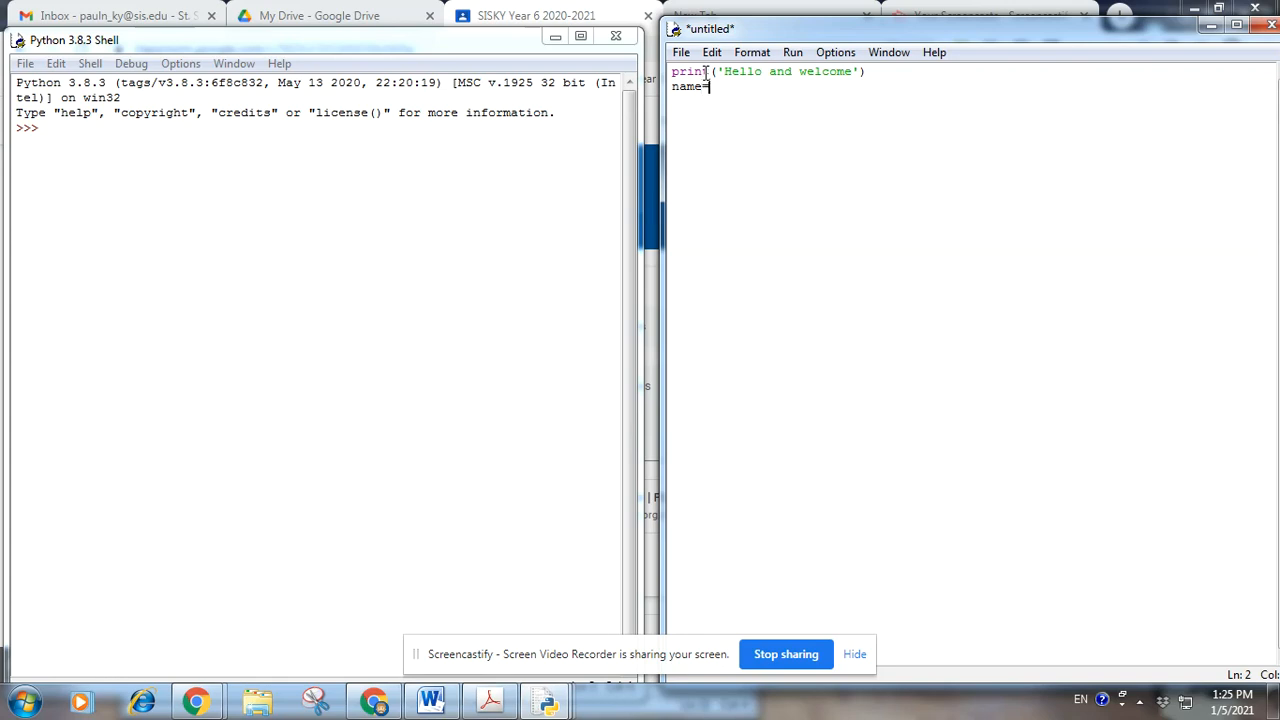
type("input")
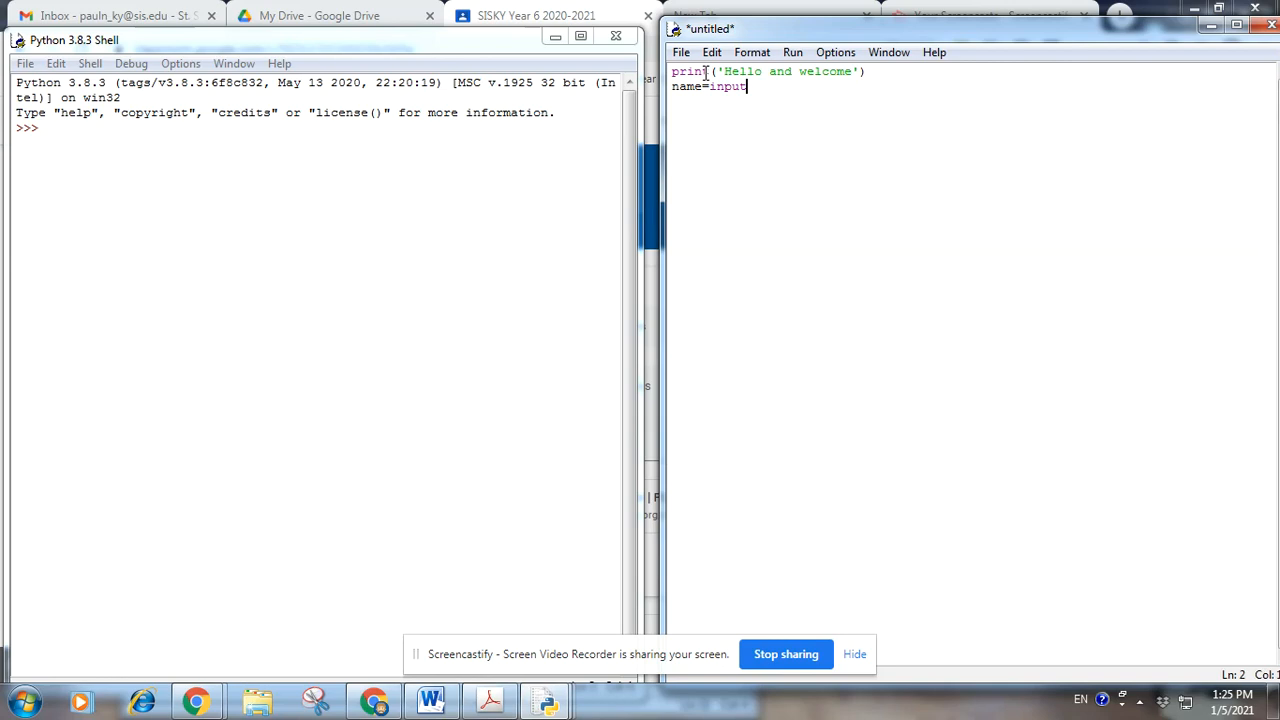
type("('")
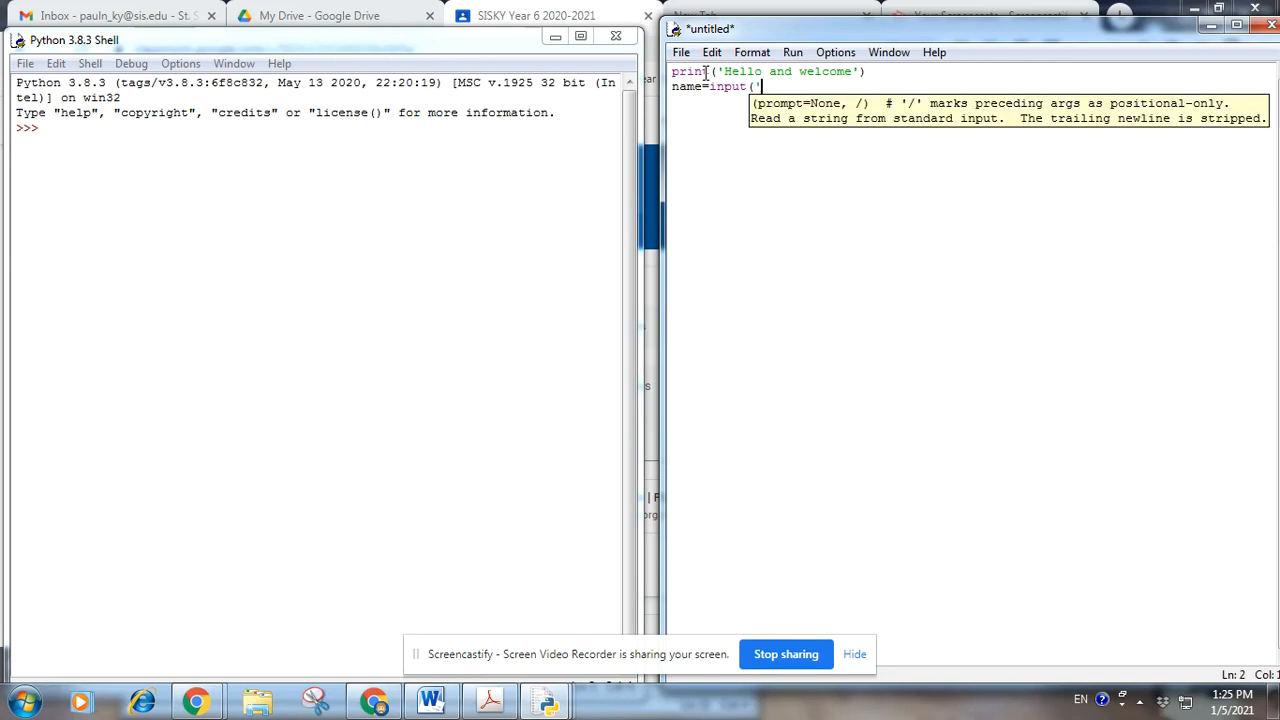
type("What is your")
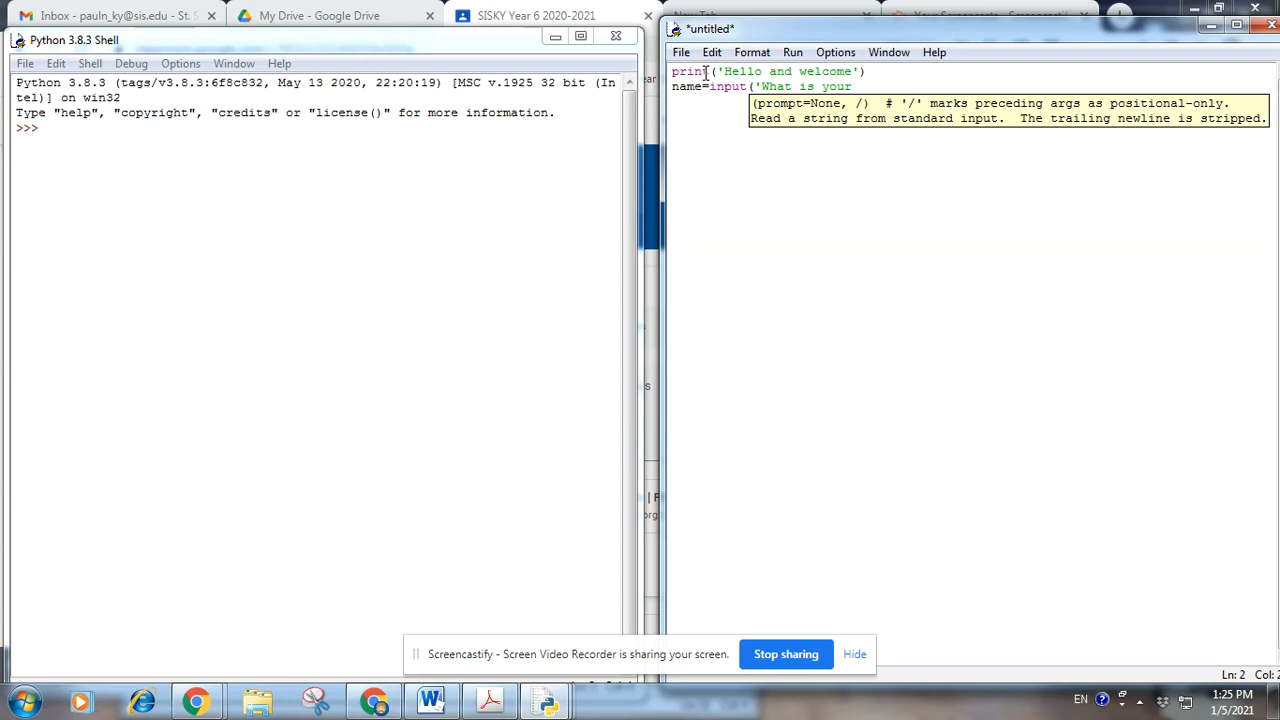
type("name?'")
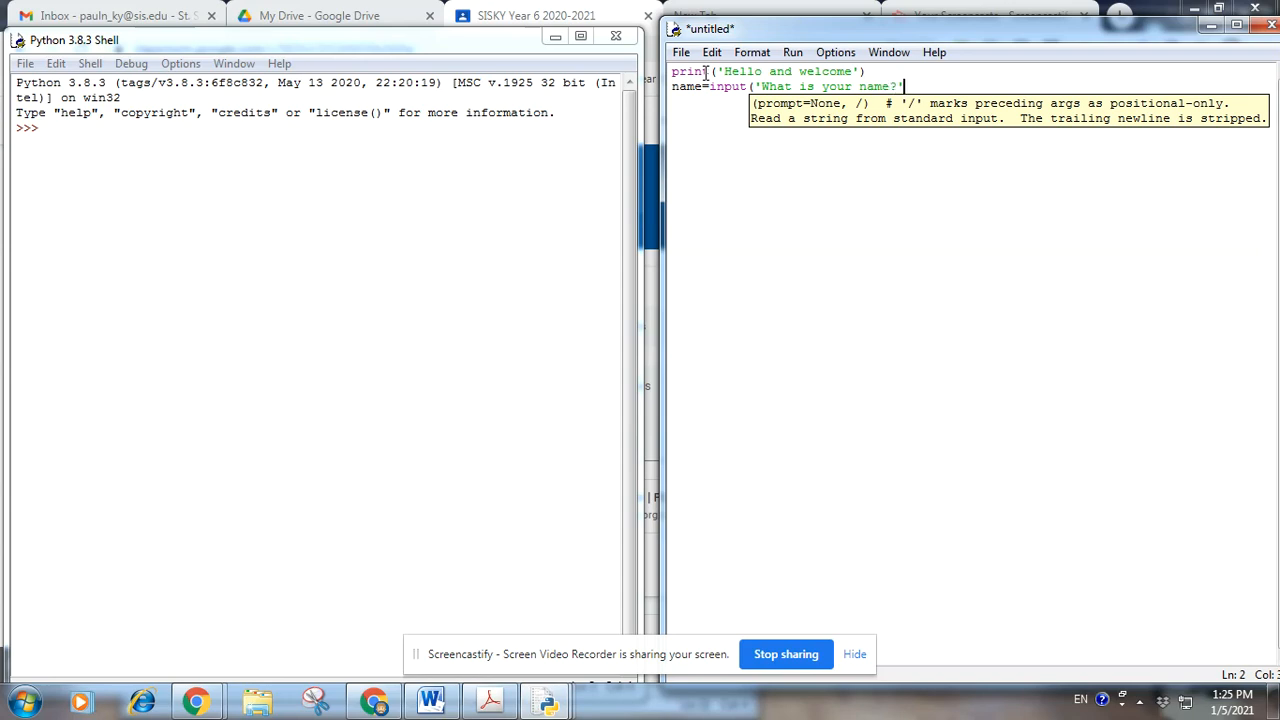
key("Return")
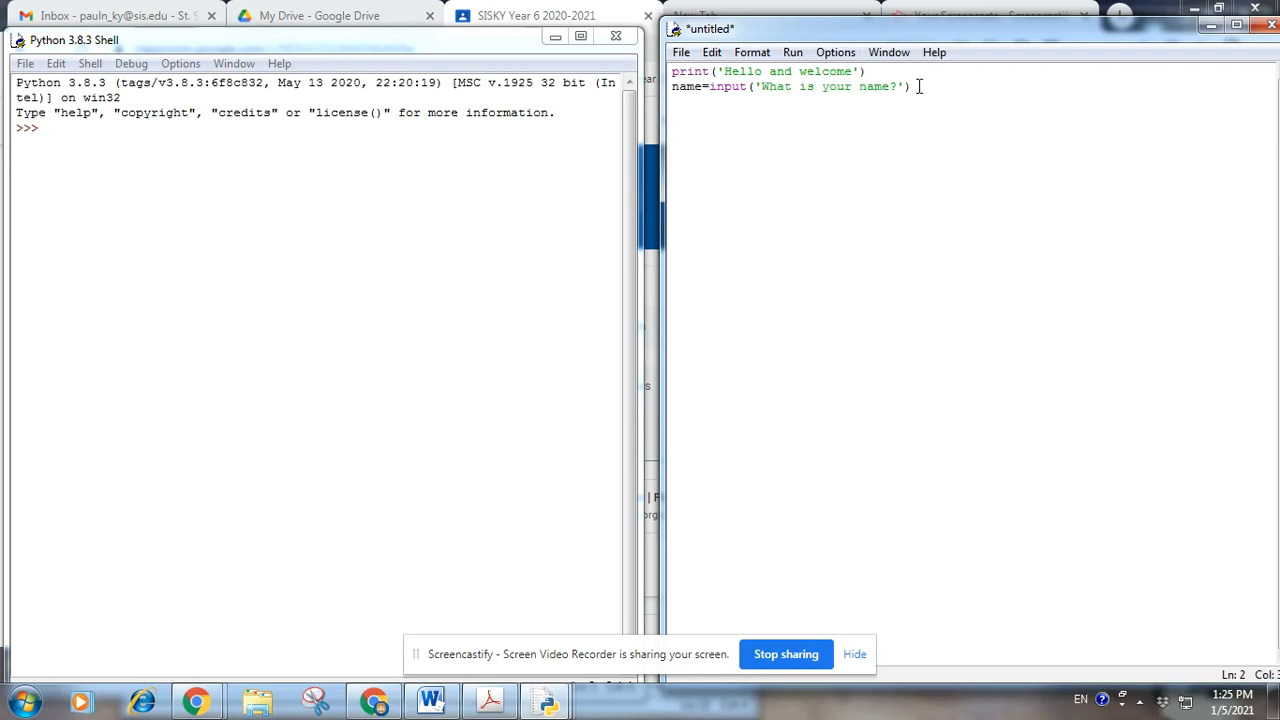
Write print('It is great to meet you', name), dropping a stray full stop
type("prin")
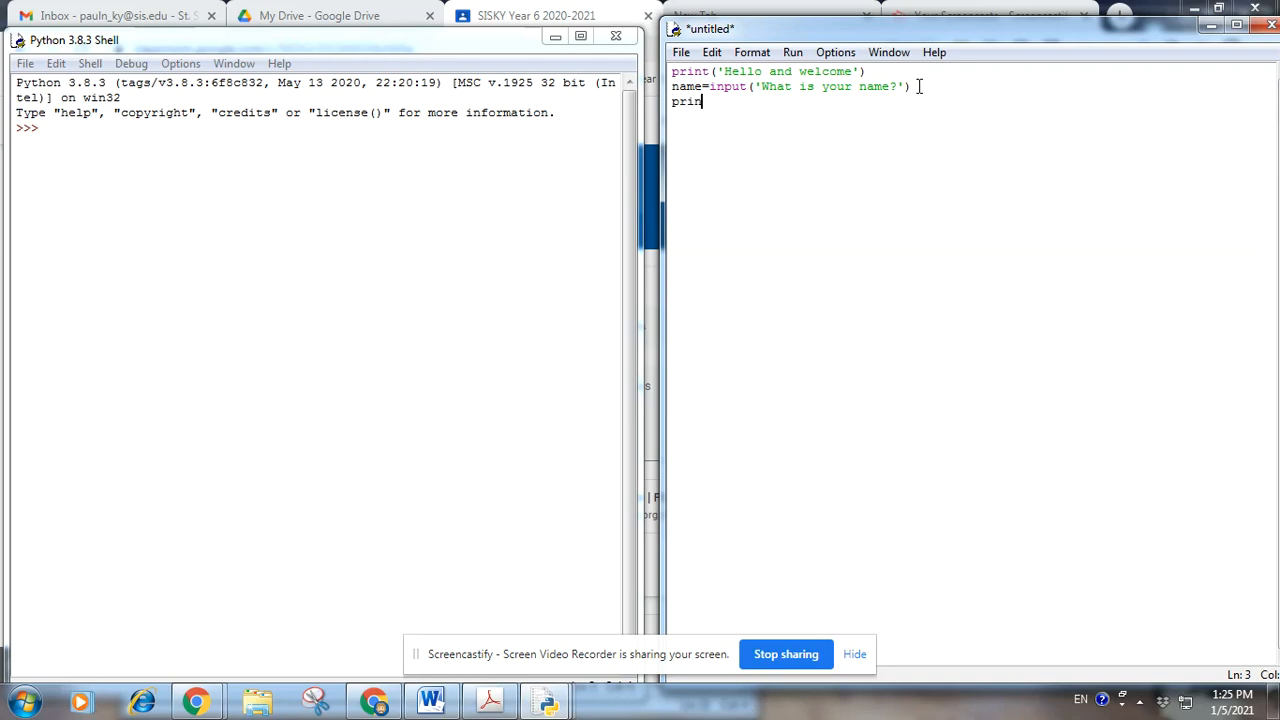
type("t")
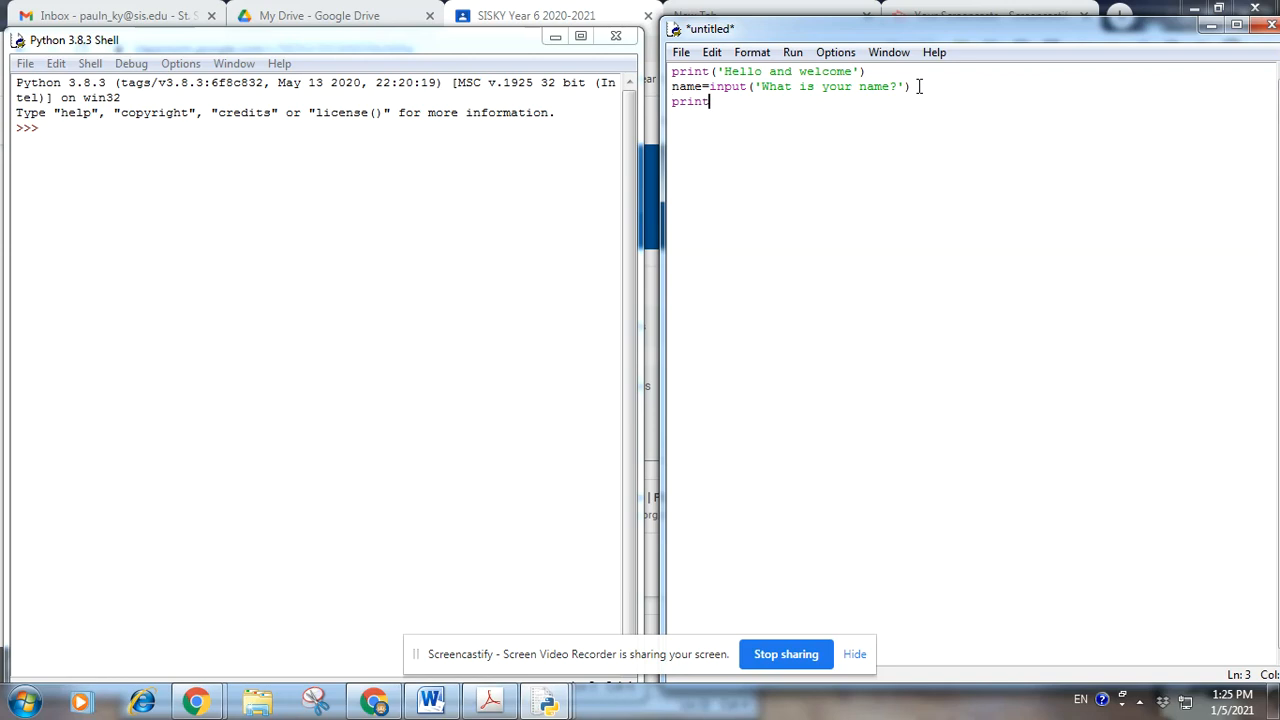
type("(")
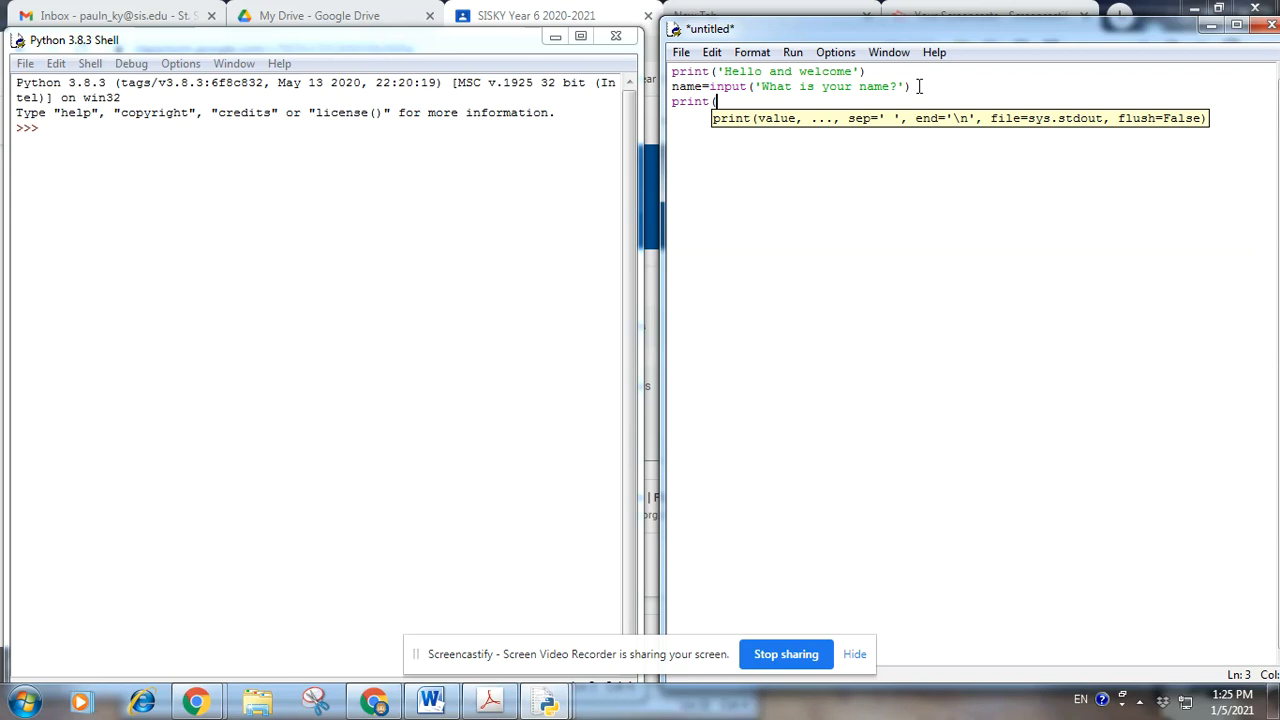
type("'It is great")
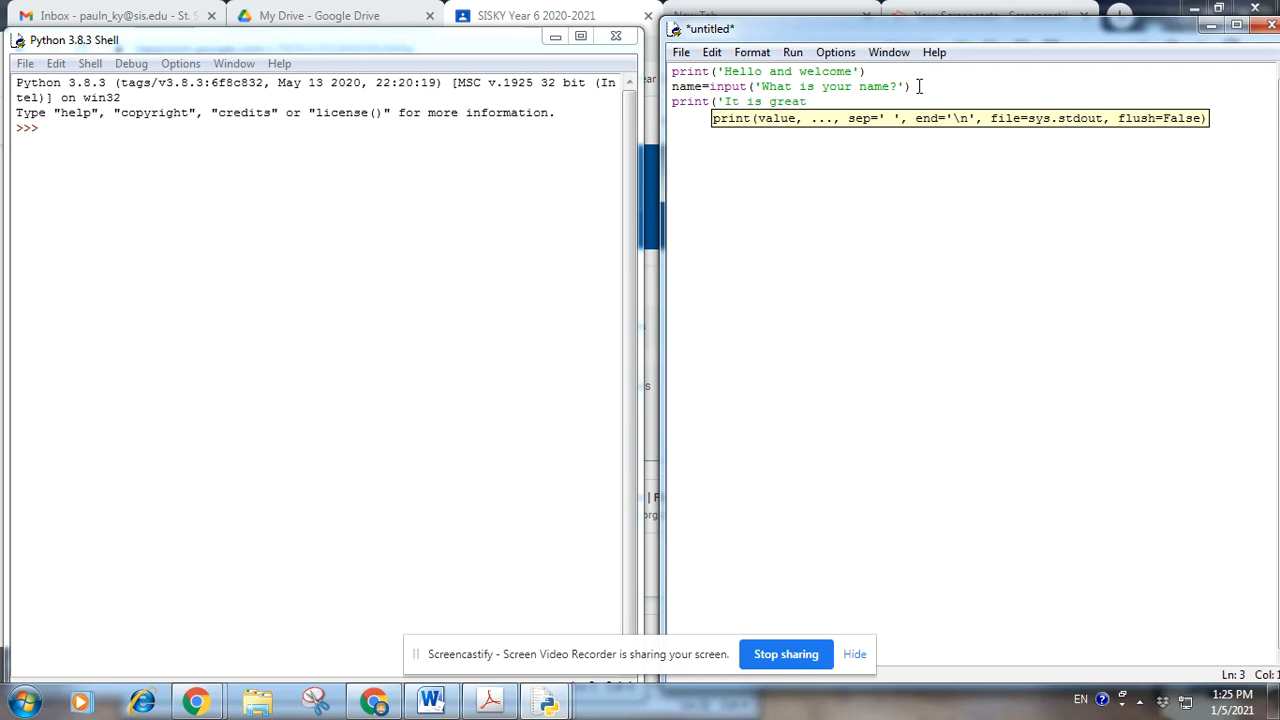
type("to meet yo")
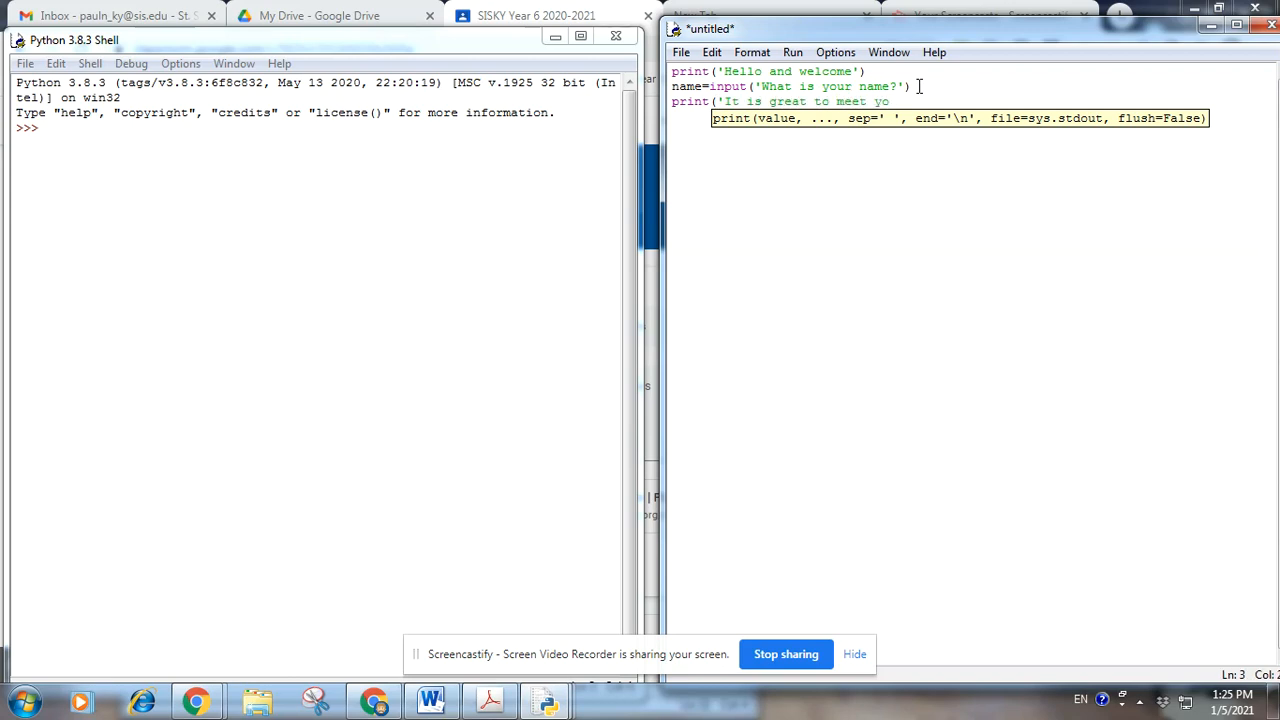
type("u.")
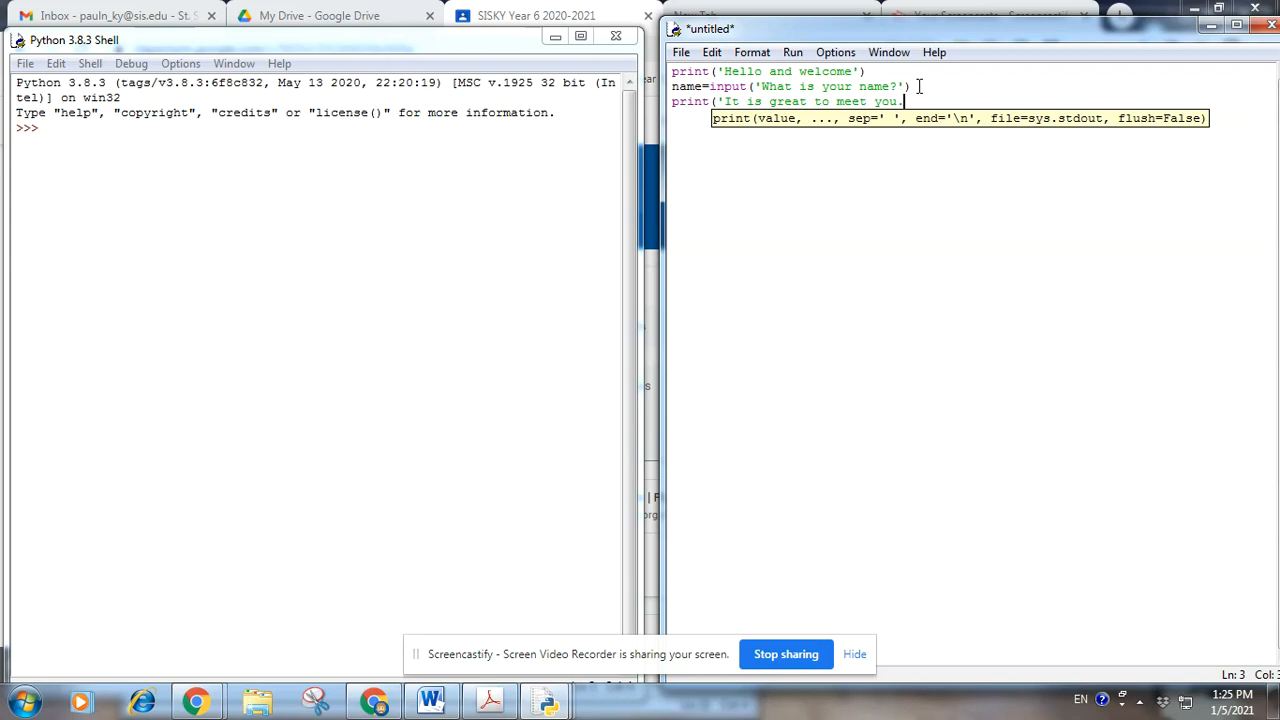
key("Backspace")
type("'")
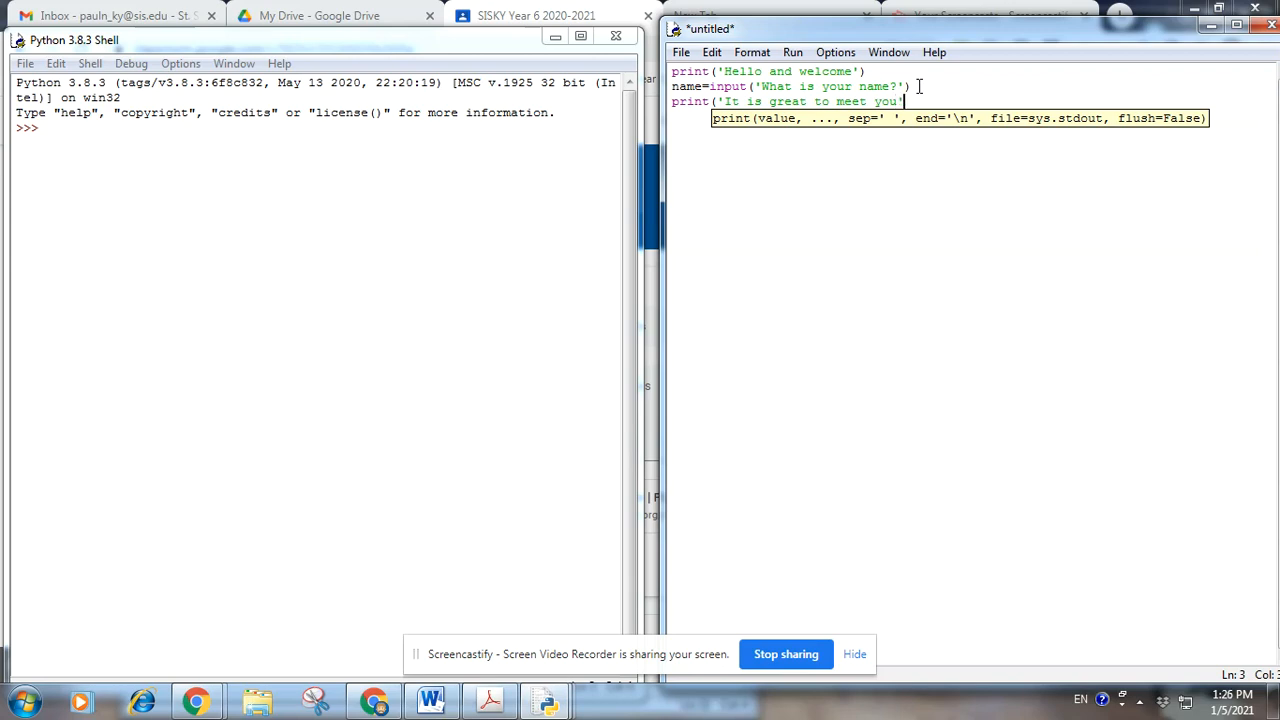
type(", name)")
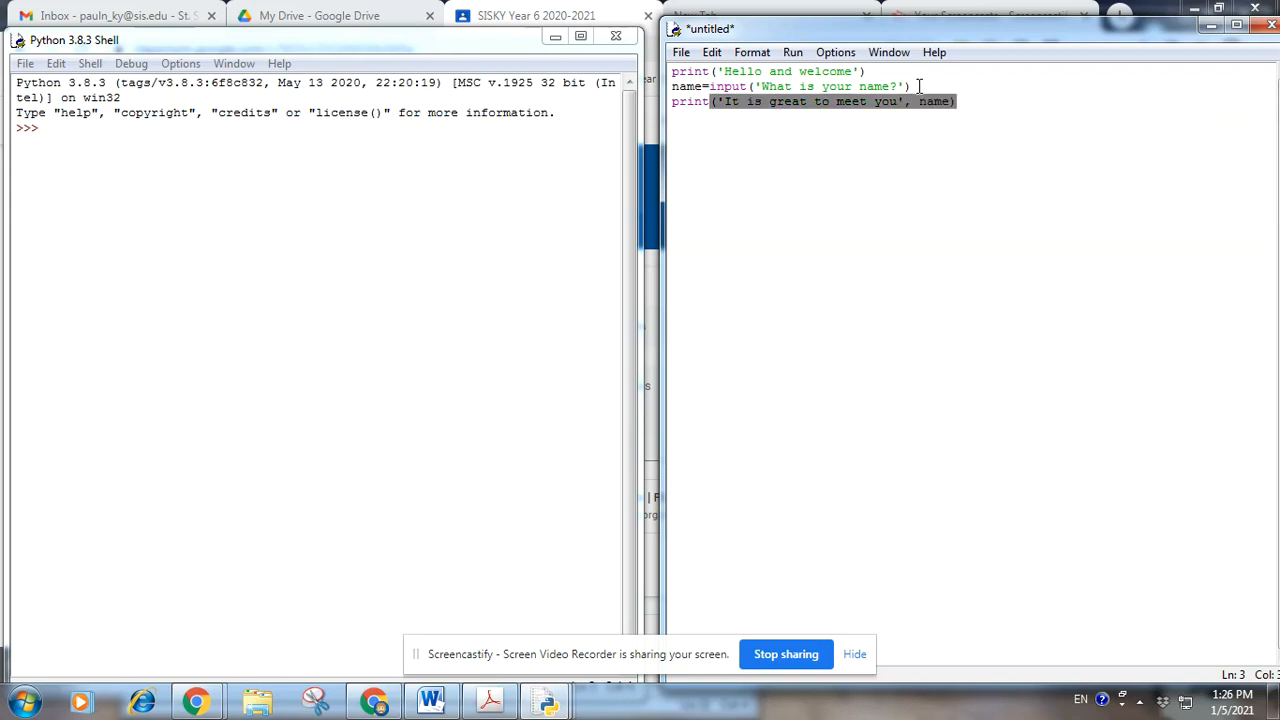
key("Return")
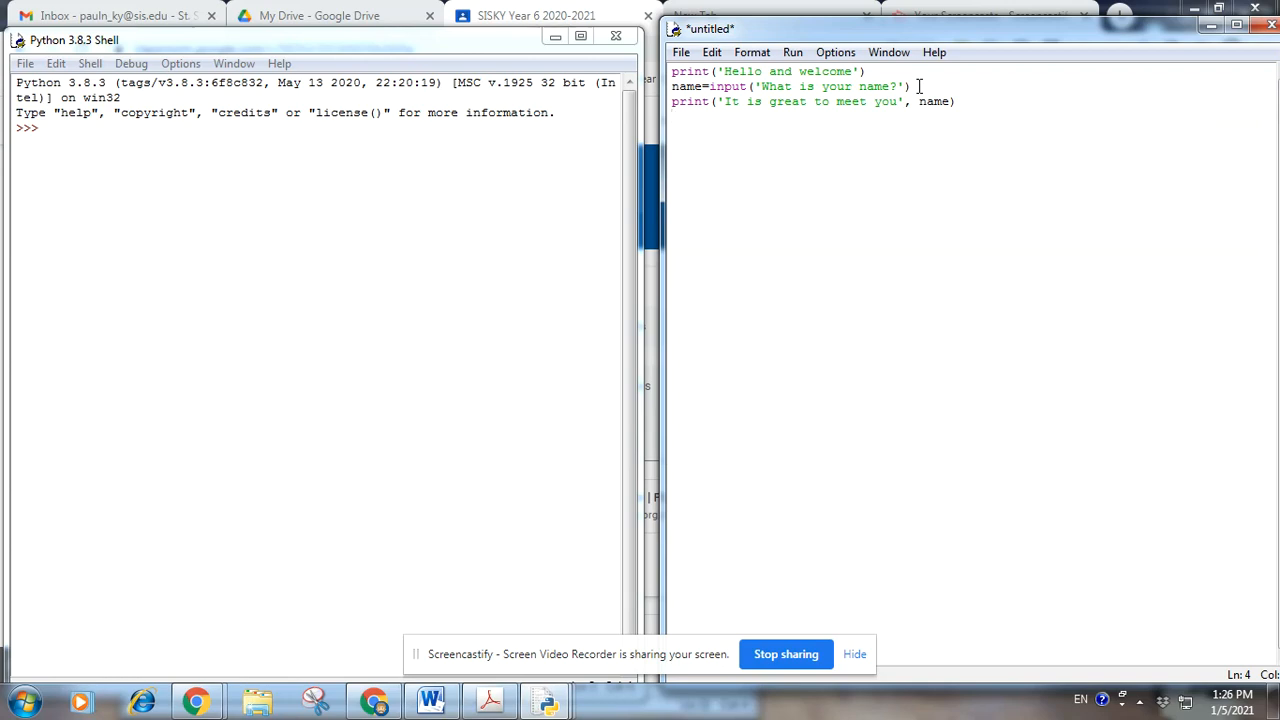
Save the script as v3 so it can run in the shell
left_click(680, 52)
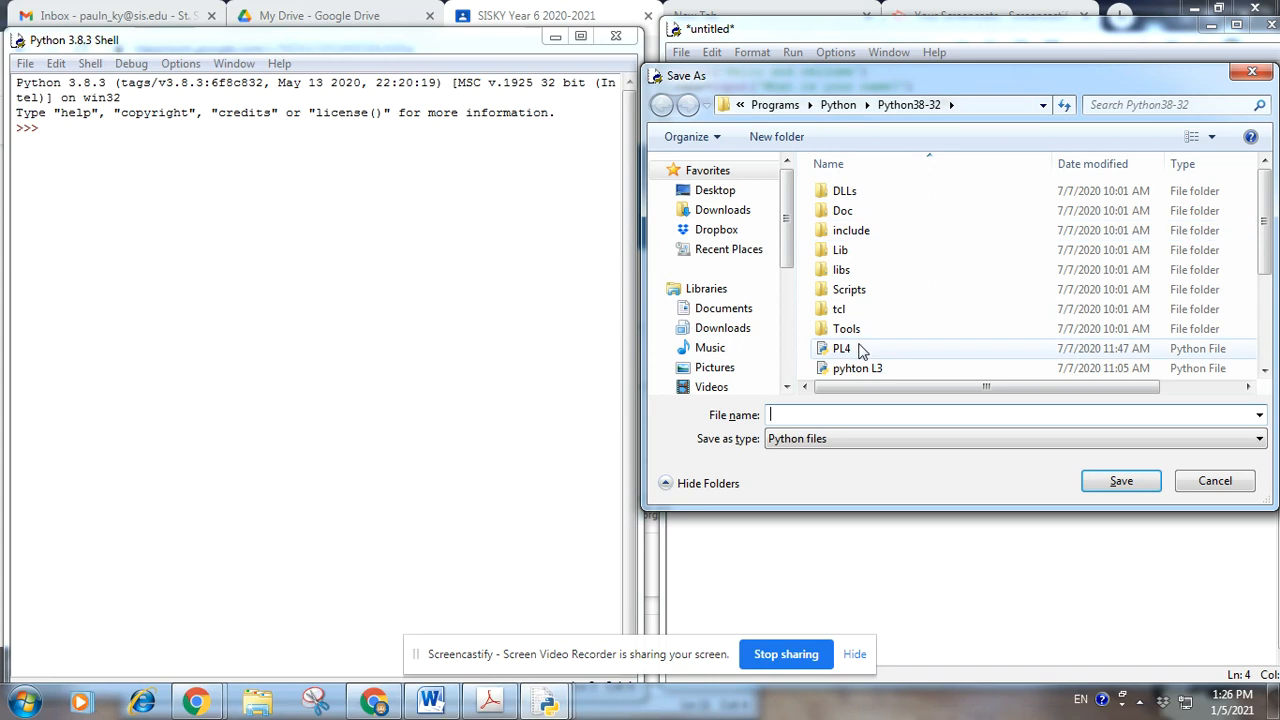
type("v3")
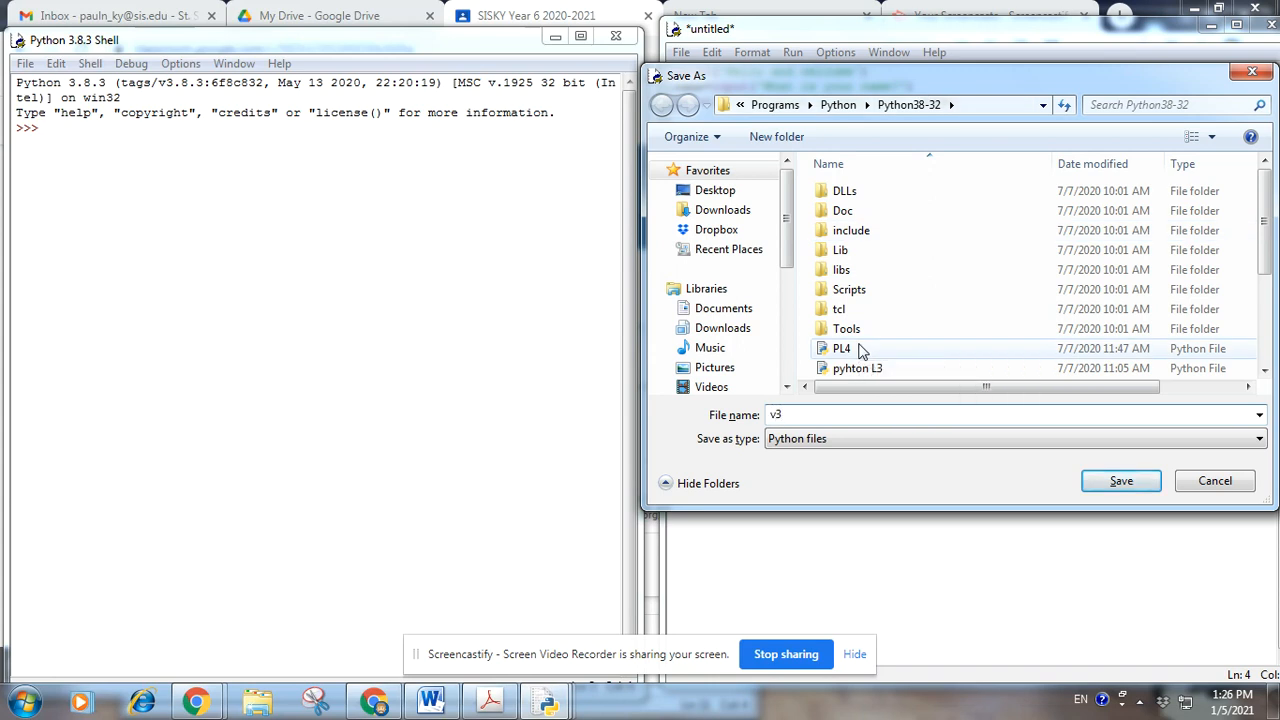
left_click(1120, 480)
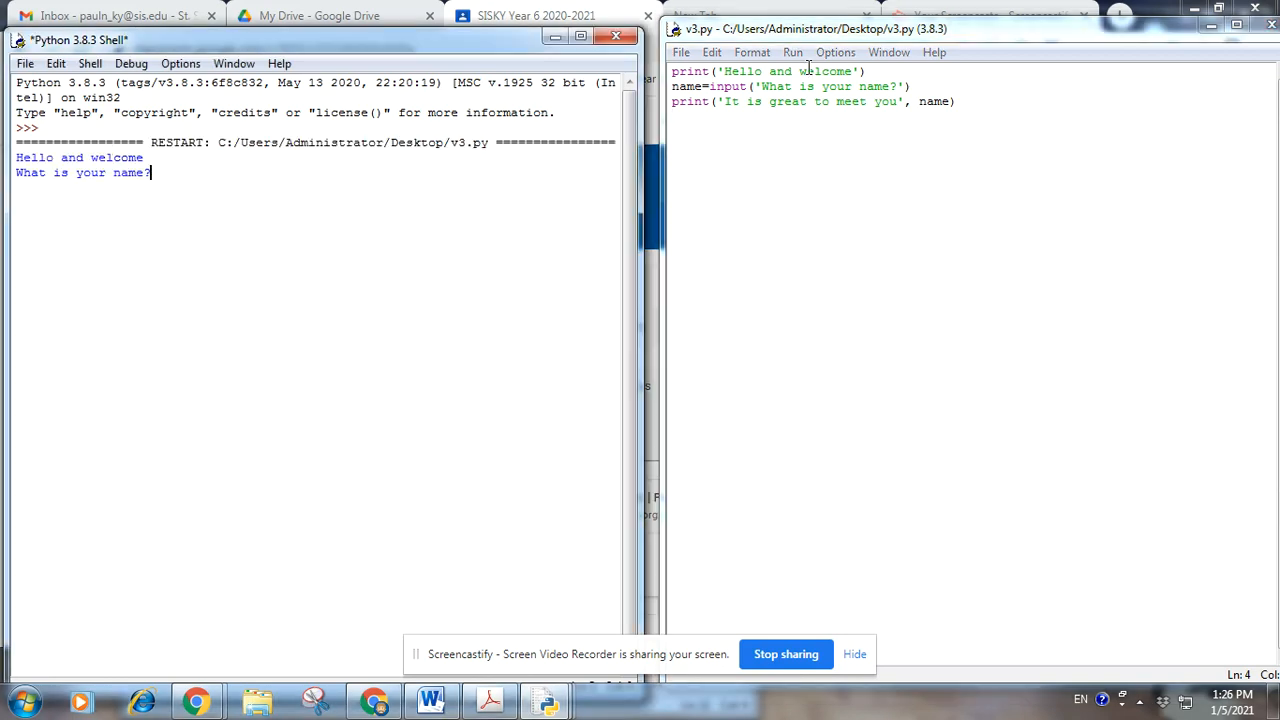
Answer the name prompt in the shell with Ms
type("Ms")
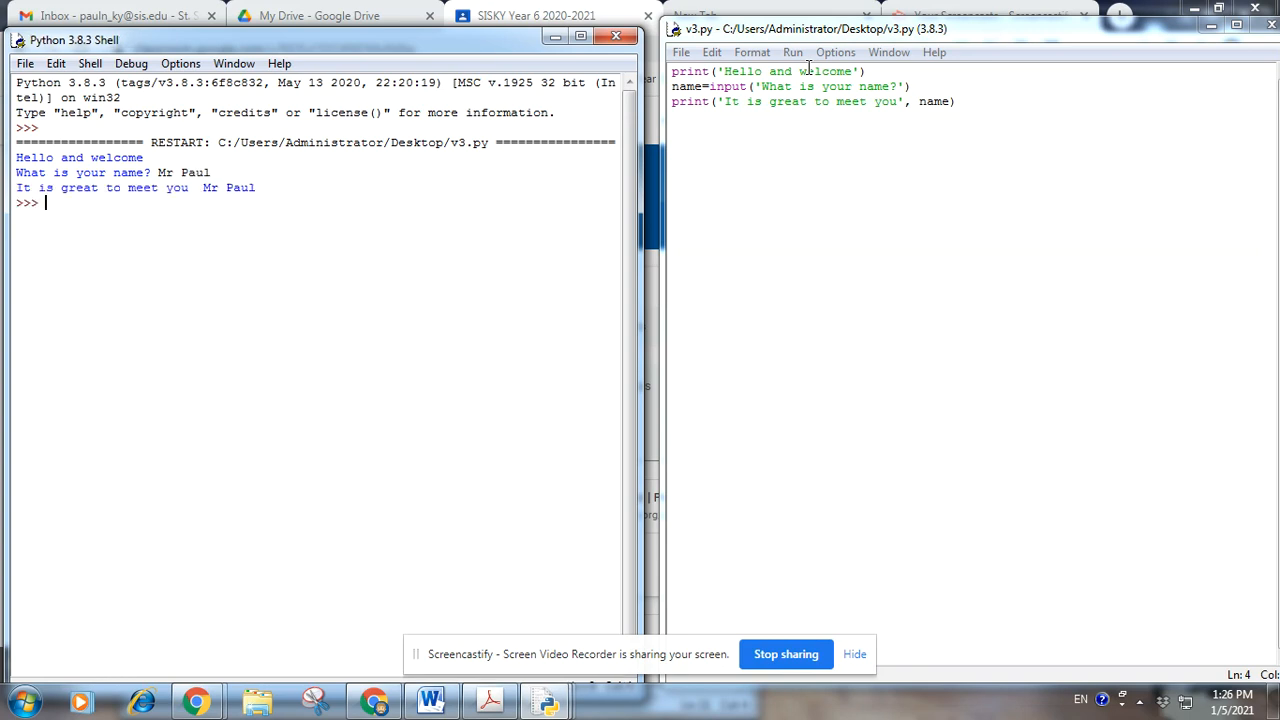
mouse_move(932, 108)
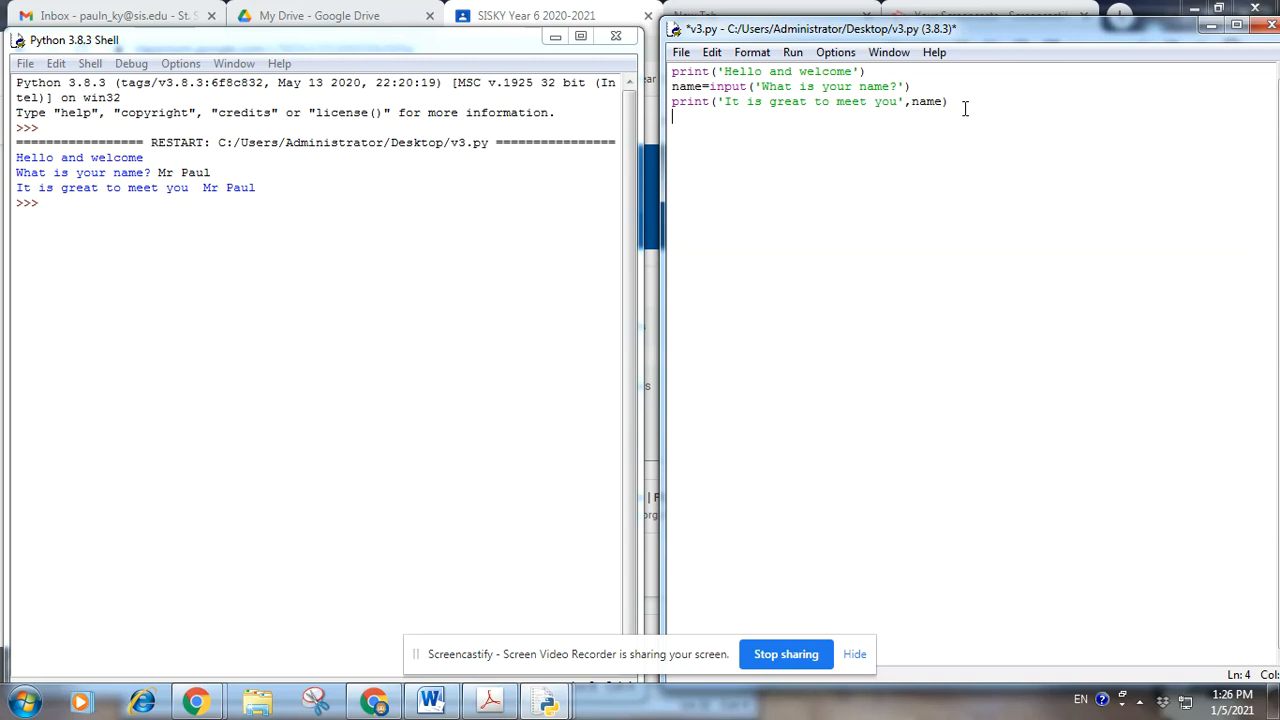
Replace a half-written print with colour=input( to start the colour question
type("prin")
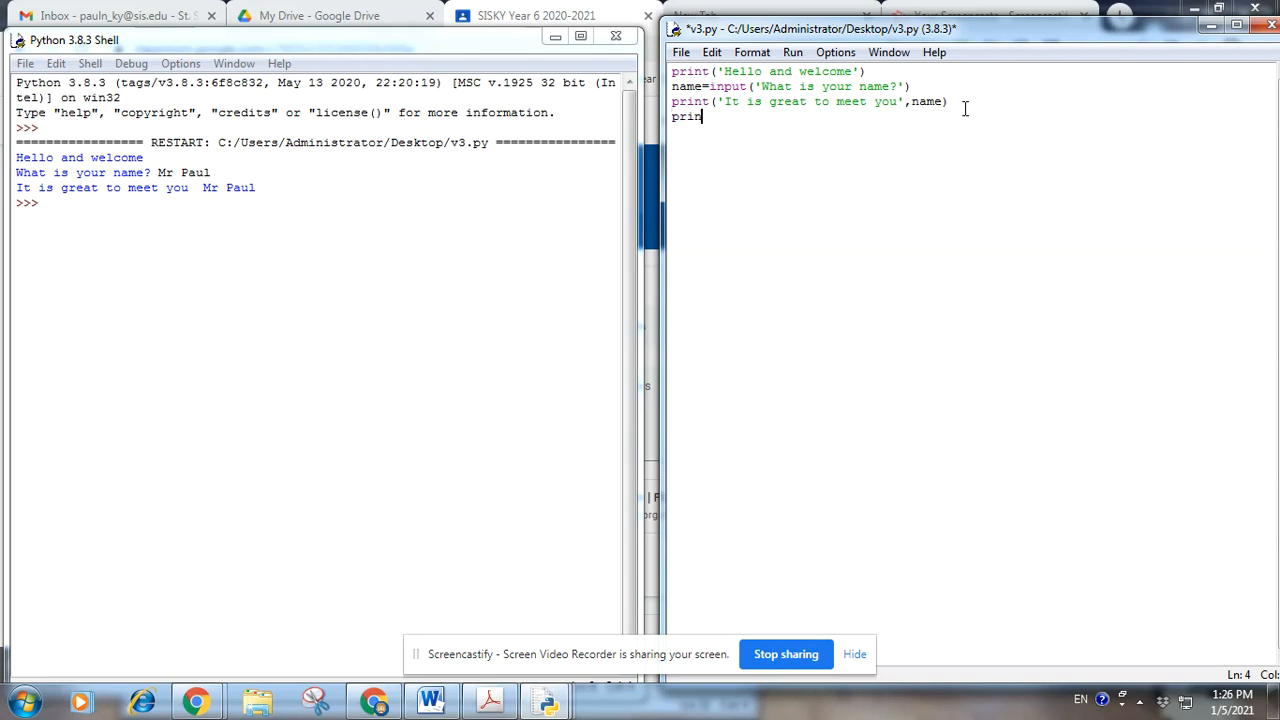
type("t")
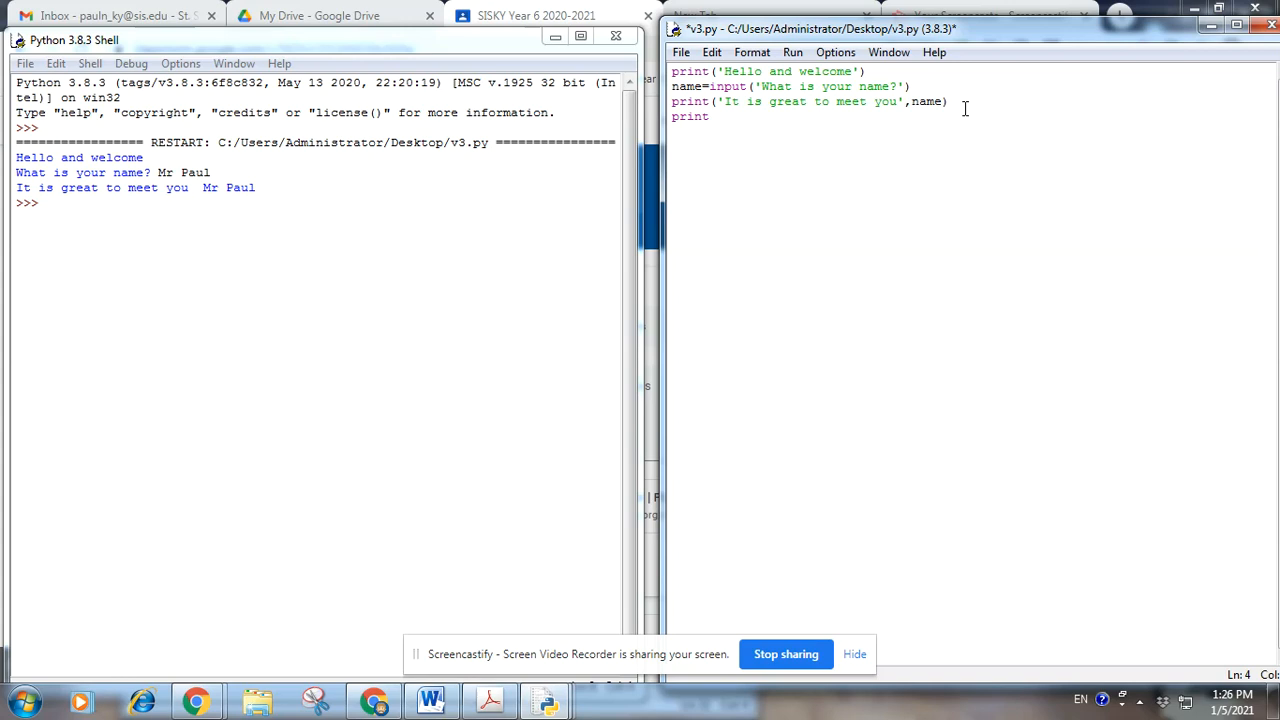
key("Backspace")
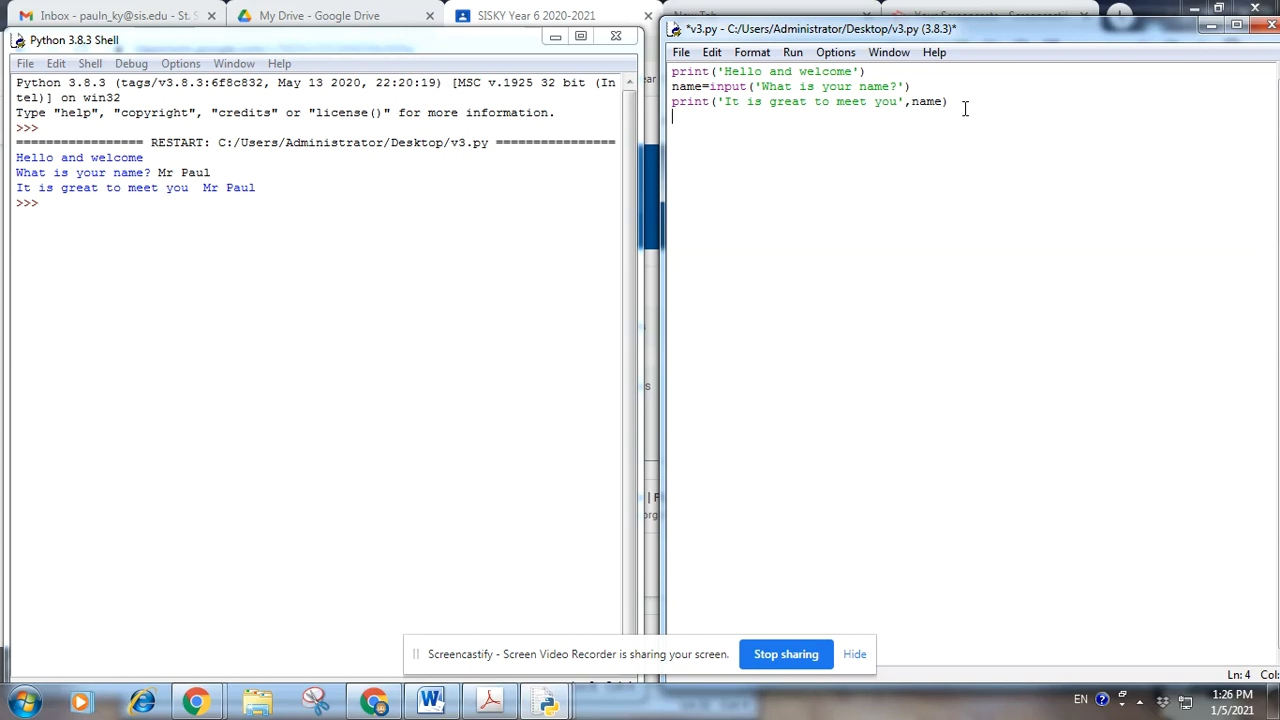
type("c")
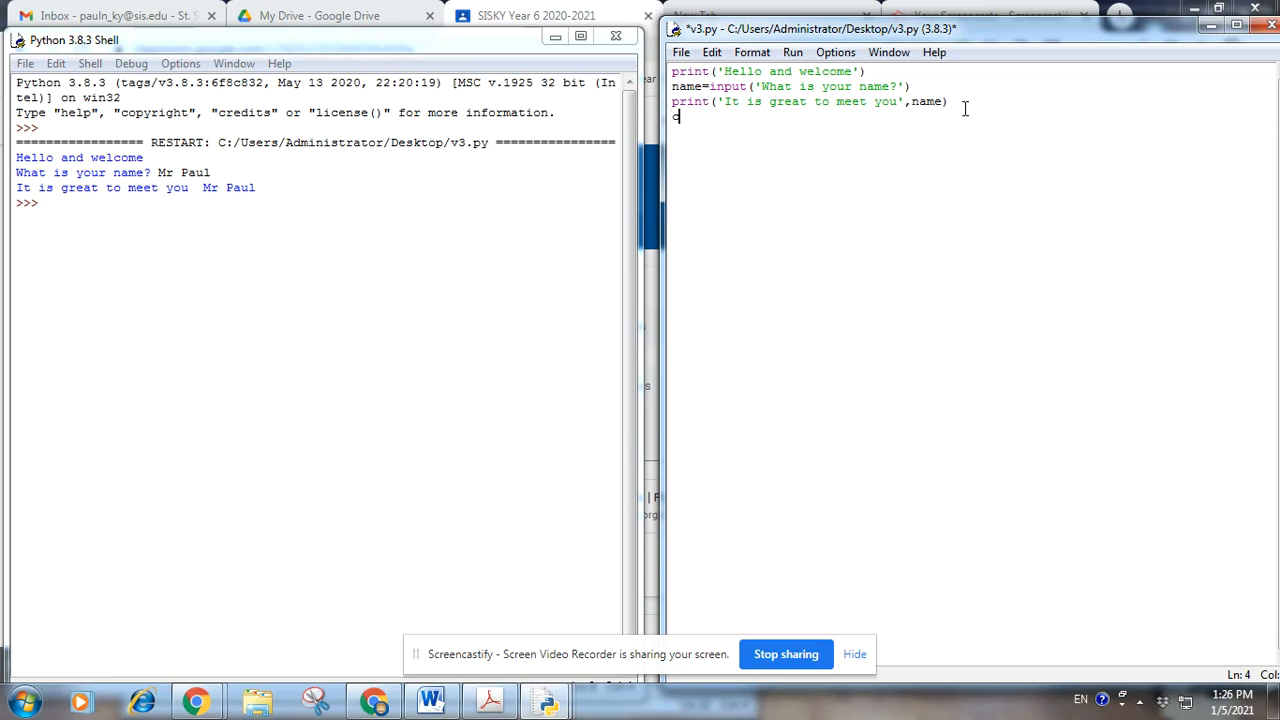
type("ol")
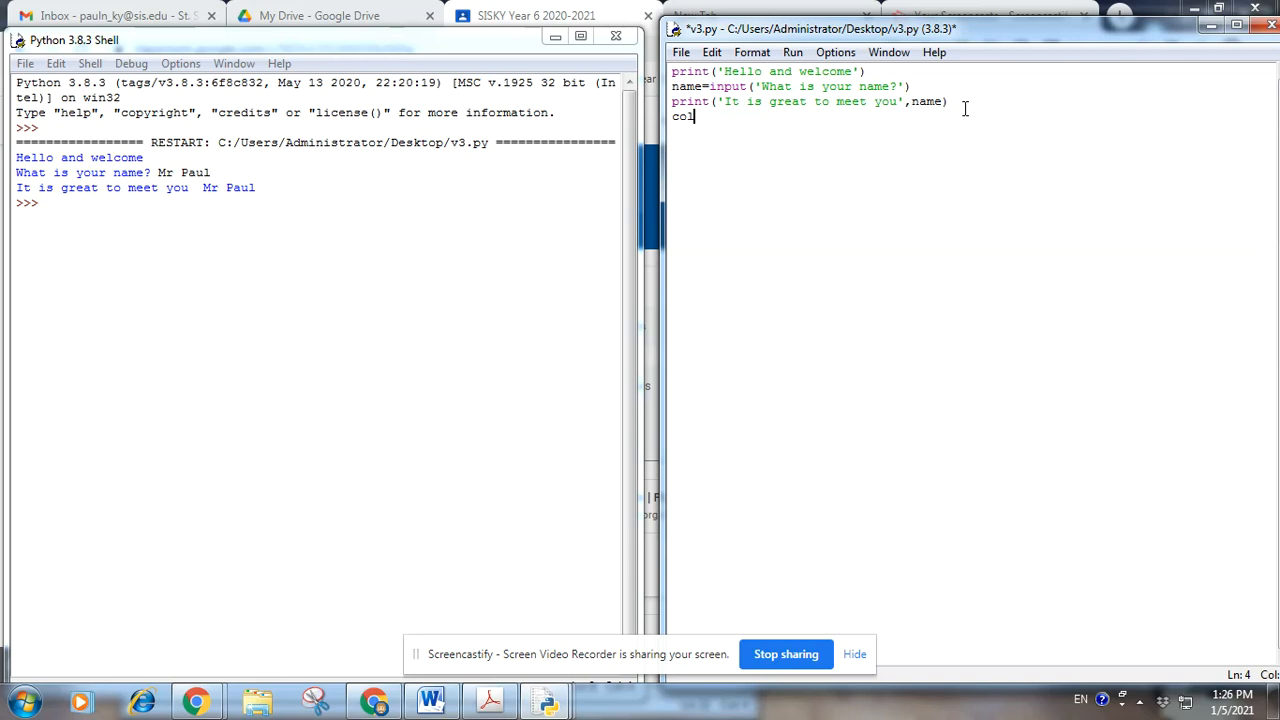
type("our")
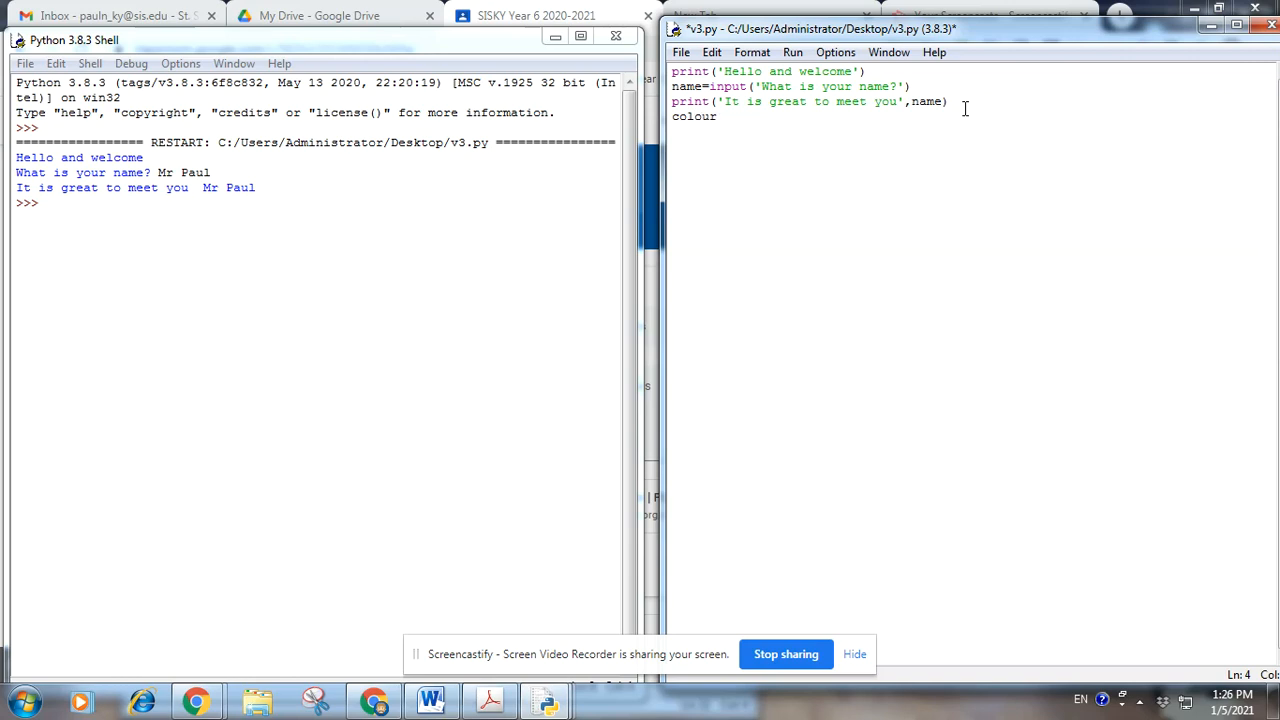
type("=inu")
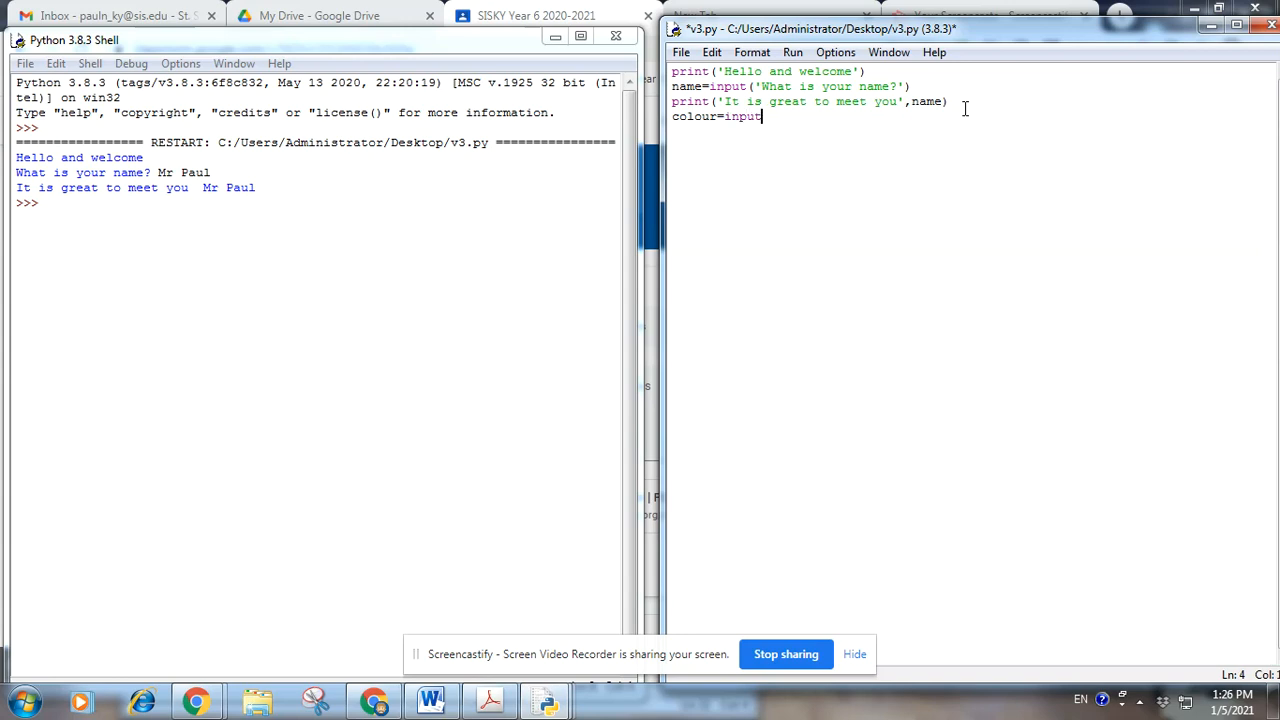
type("(")
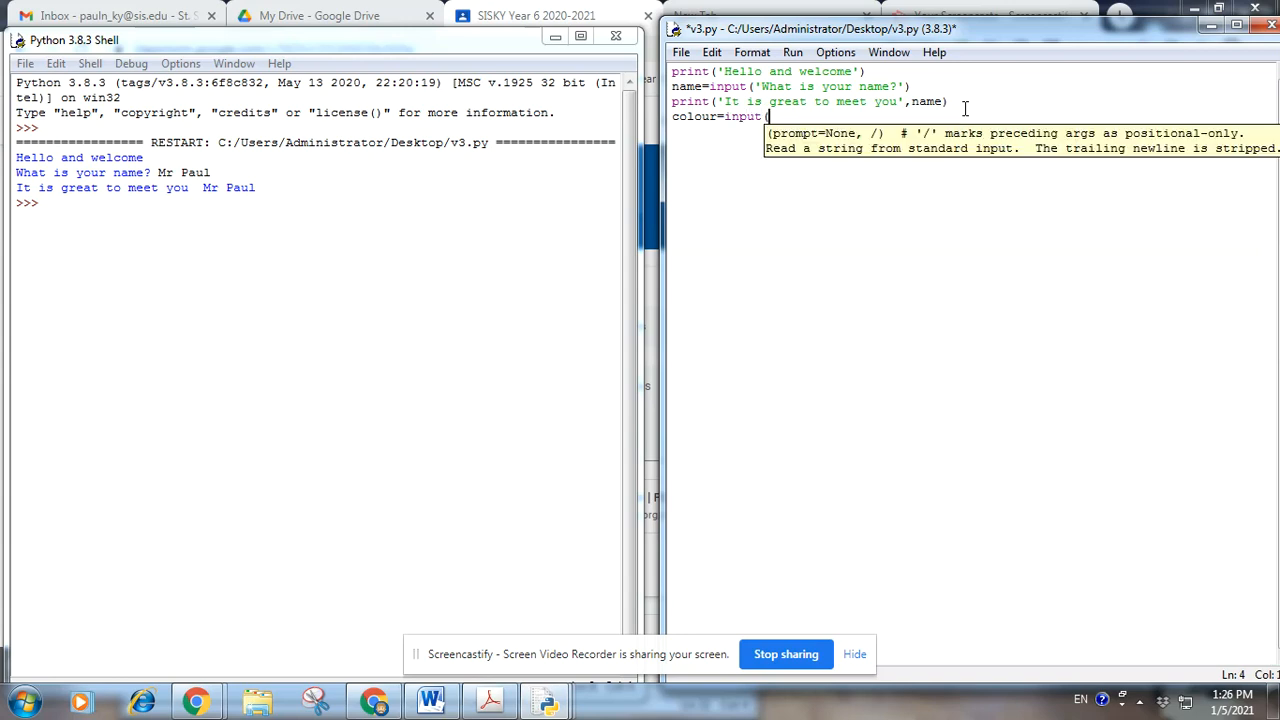
Complete the question 'What is your favourite colour?' and end the line
type("'W")
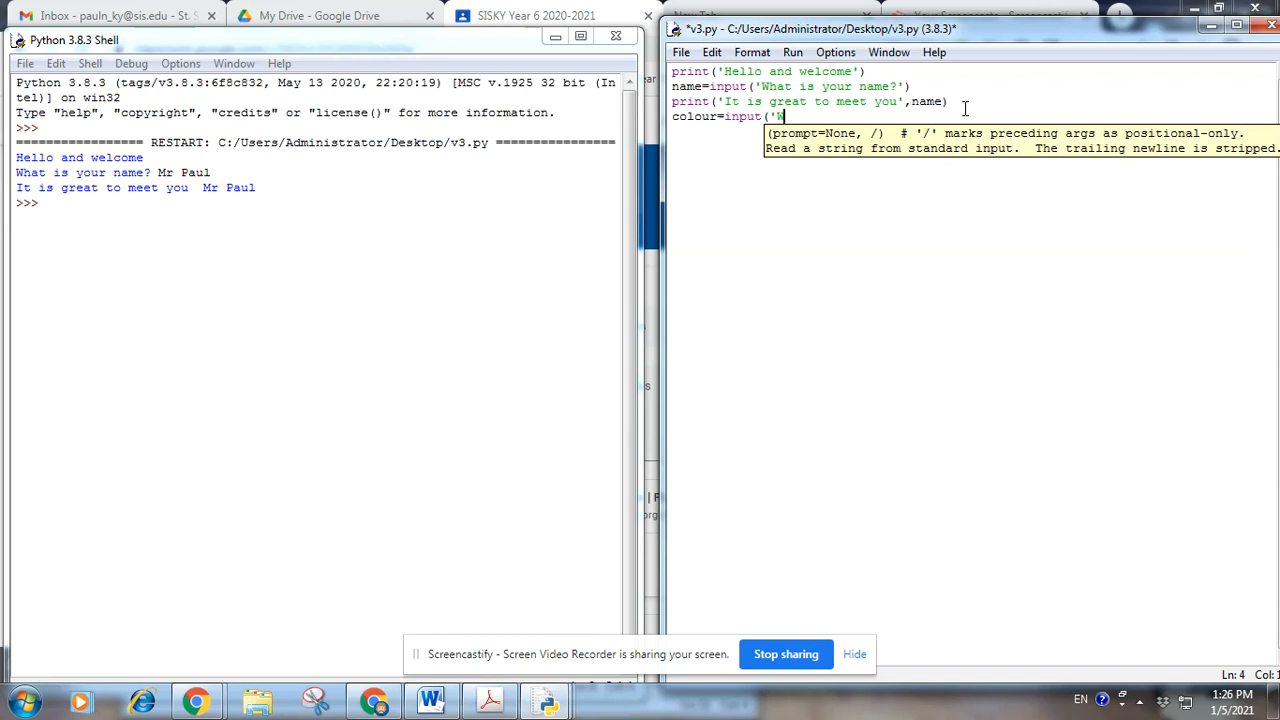
type("hat is y")
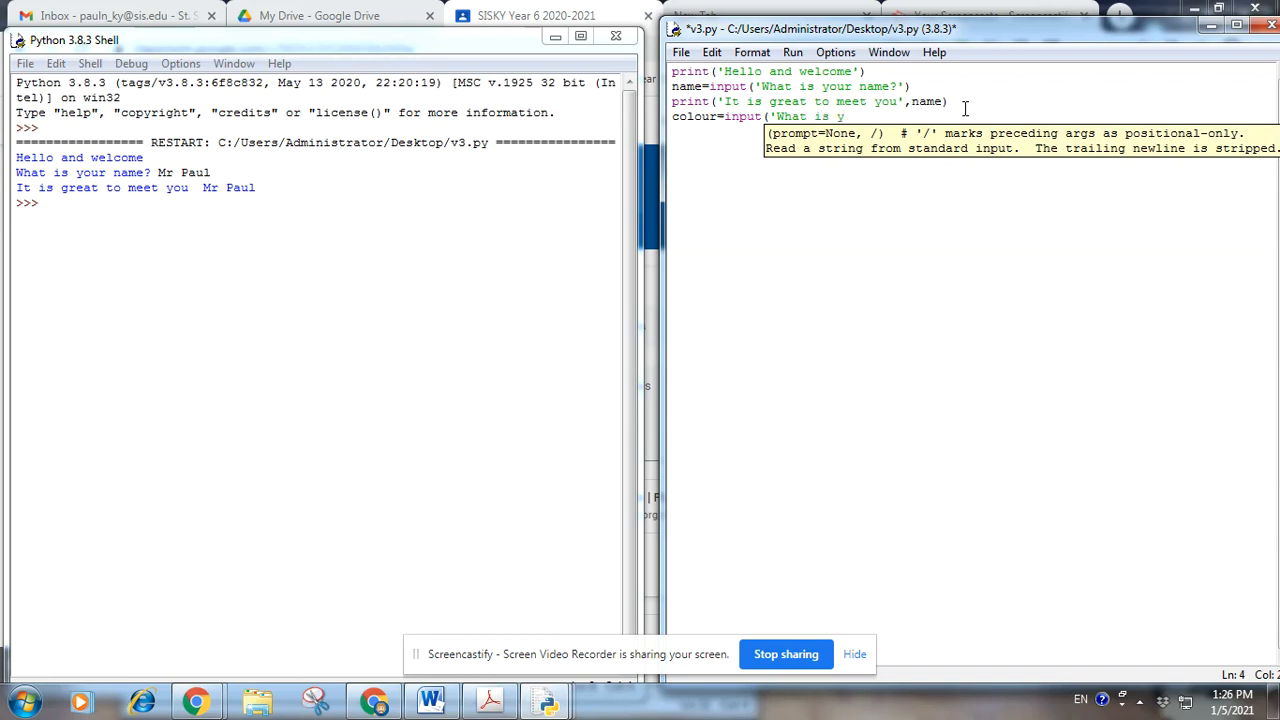
type("our favourite")
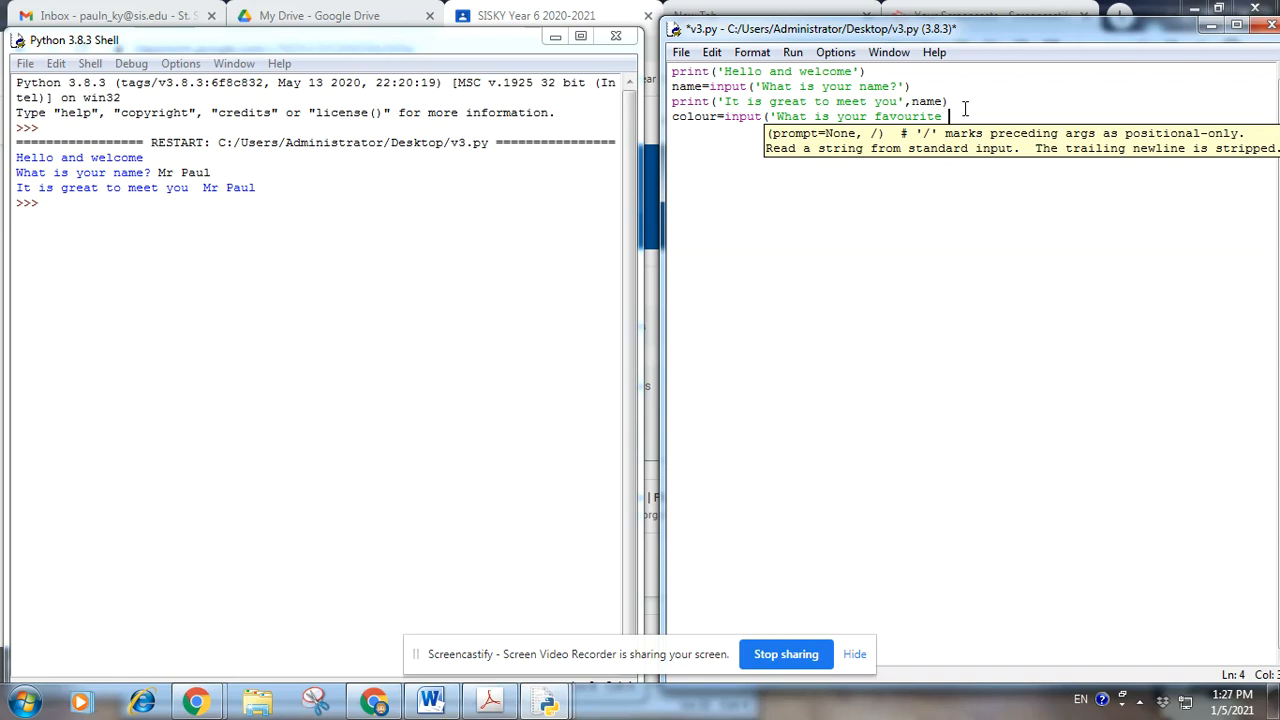
type("colour")
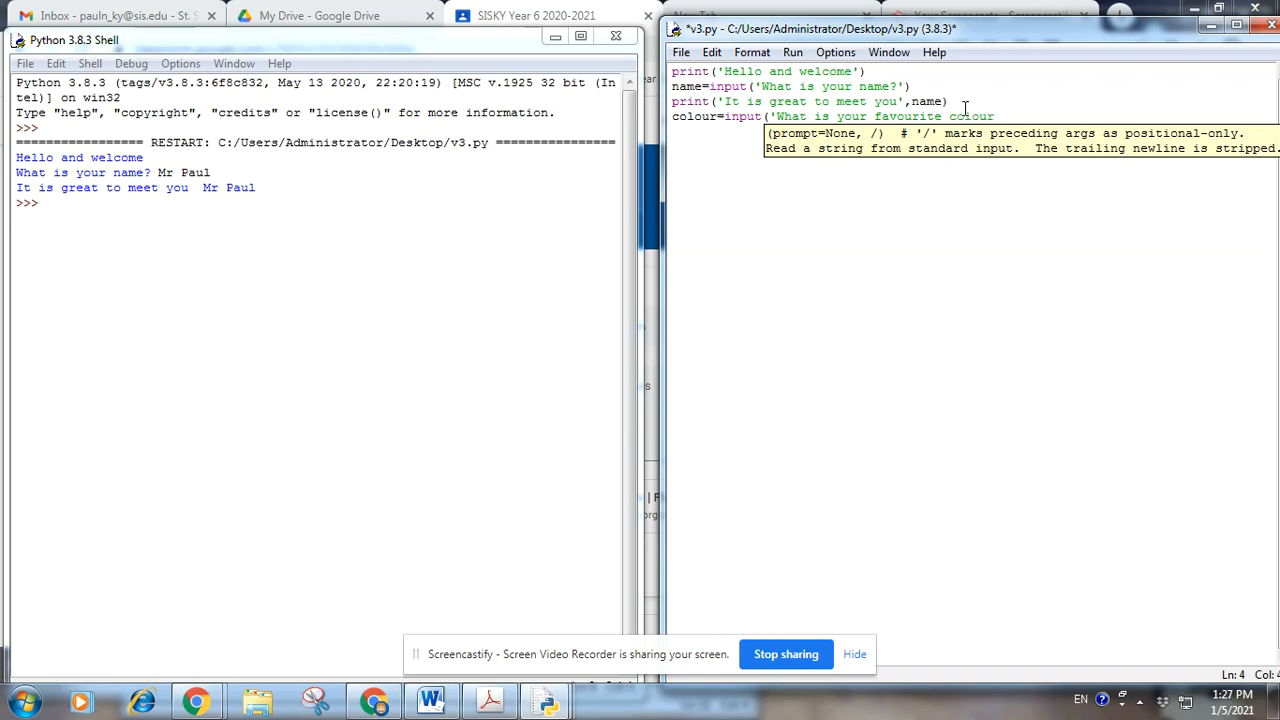
type("?")
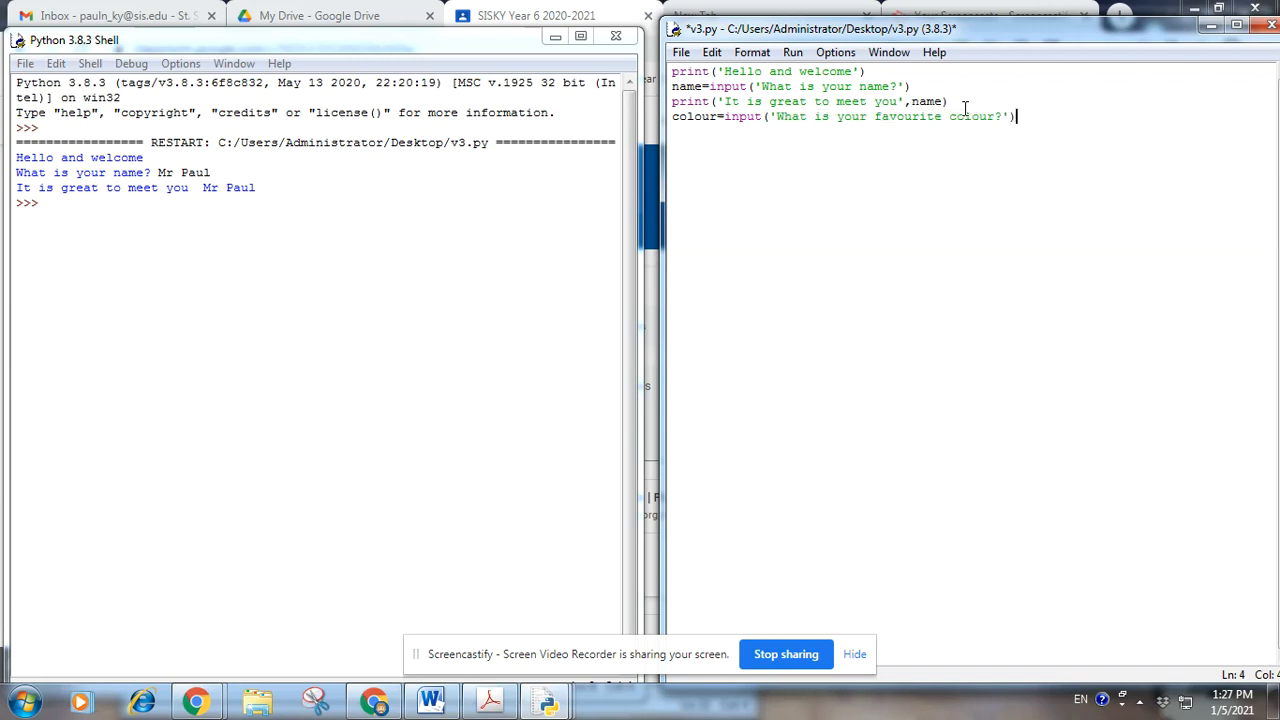
key("Return")
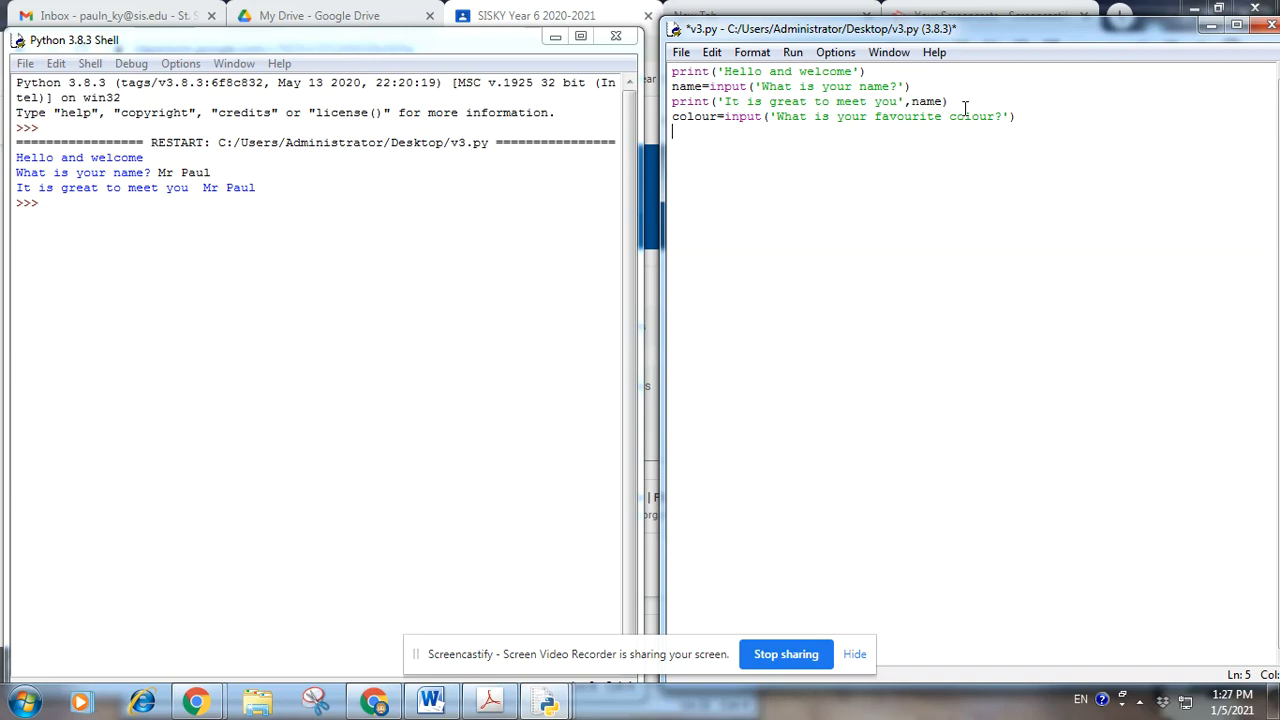
Write print('I also like the colour', colour) as the fifth line
type("print")
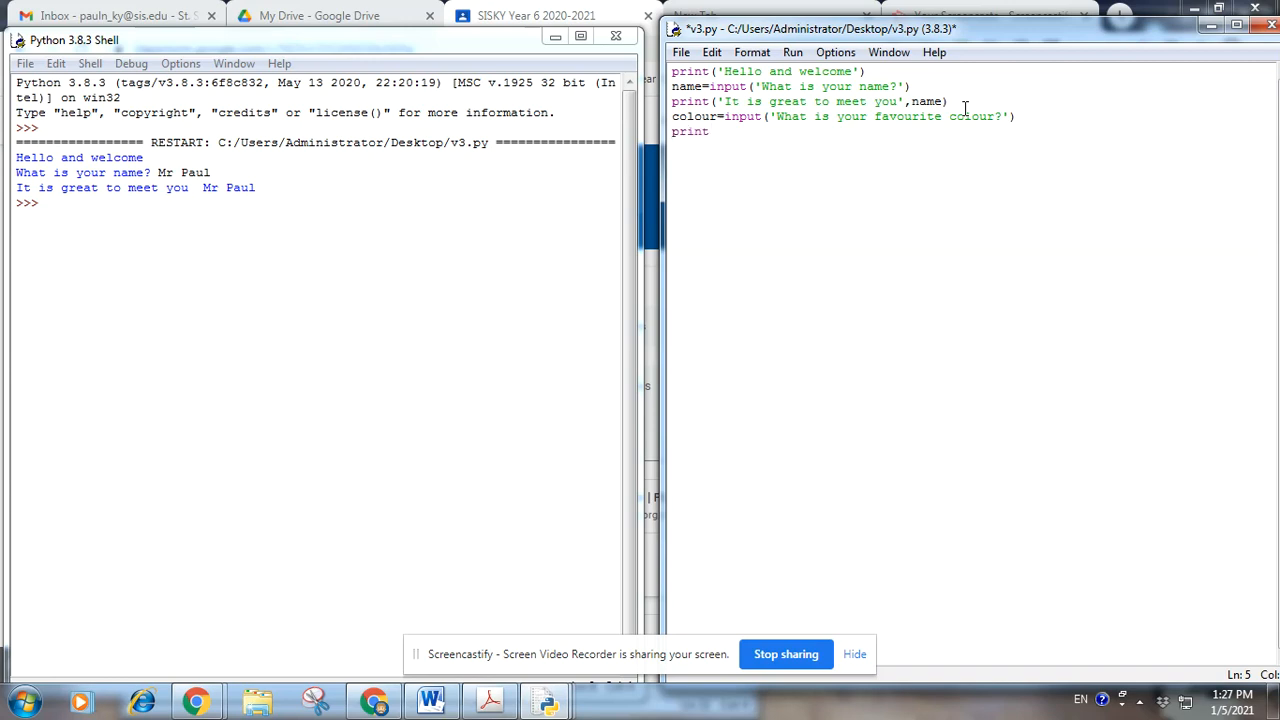
type("(")
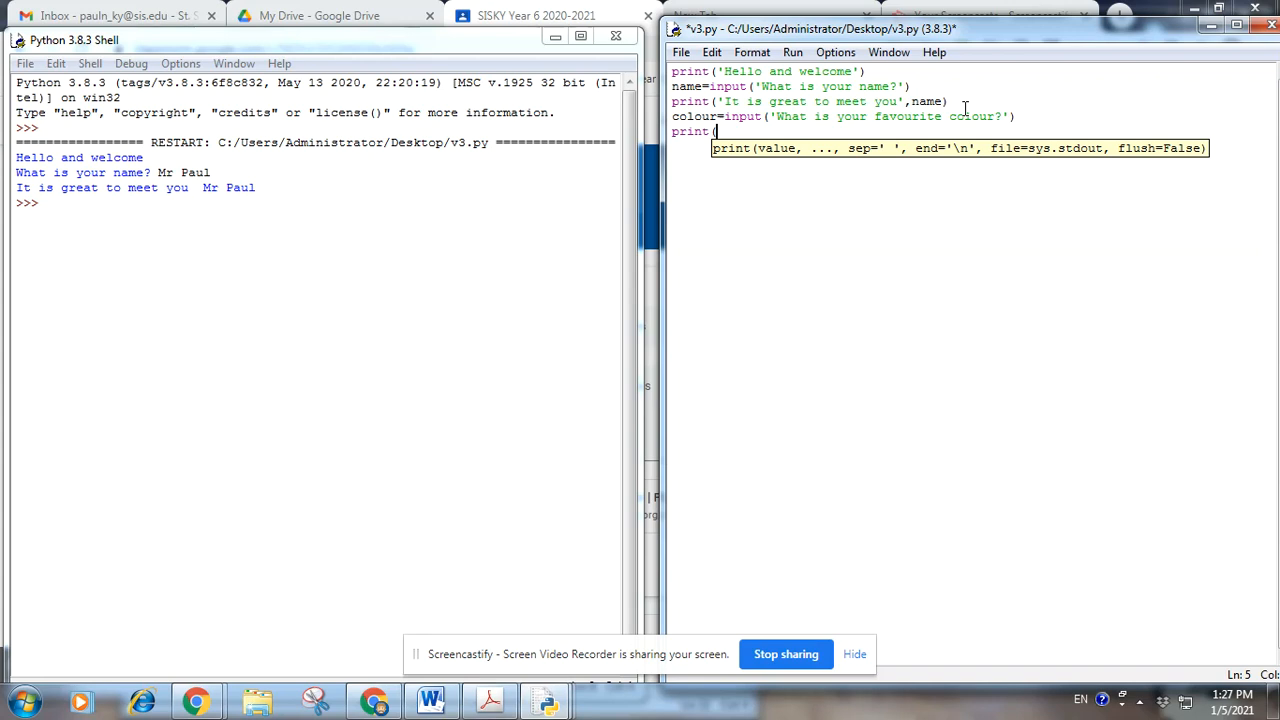
type("'I also like the colour")
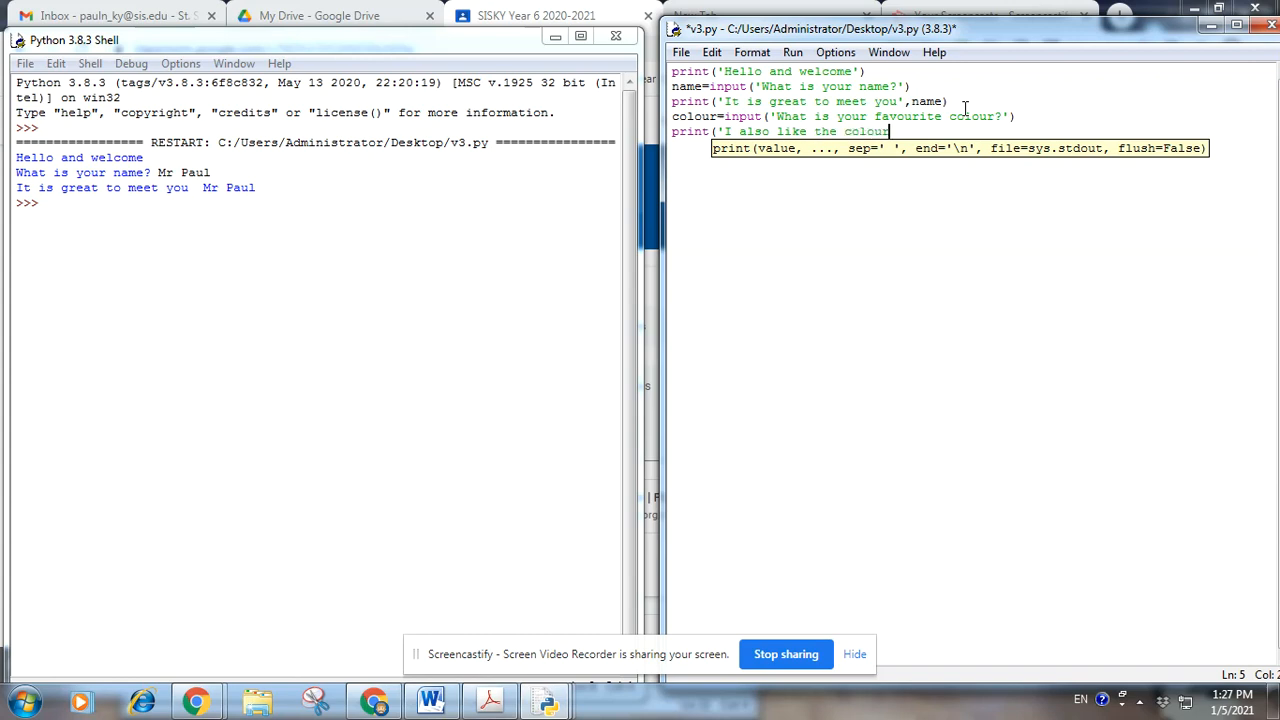
mouse_move(888, 132)
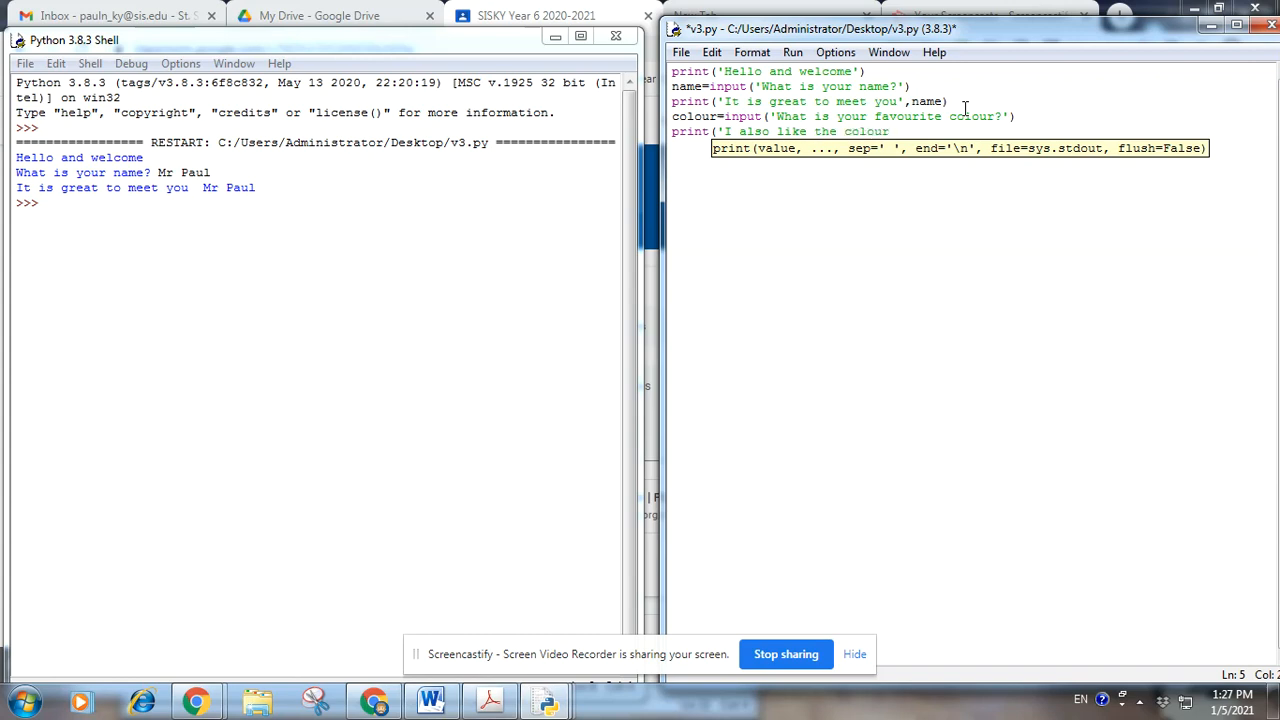
type(",")
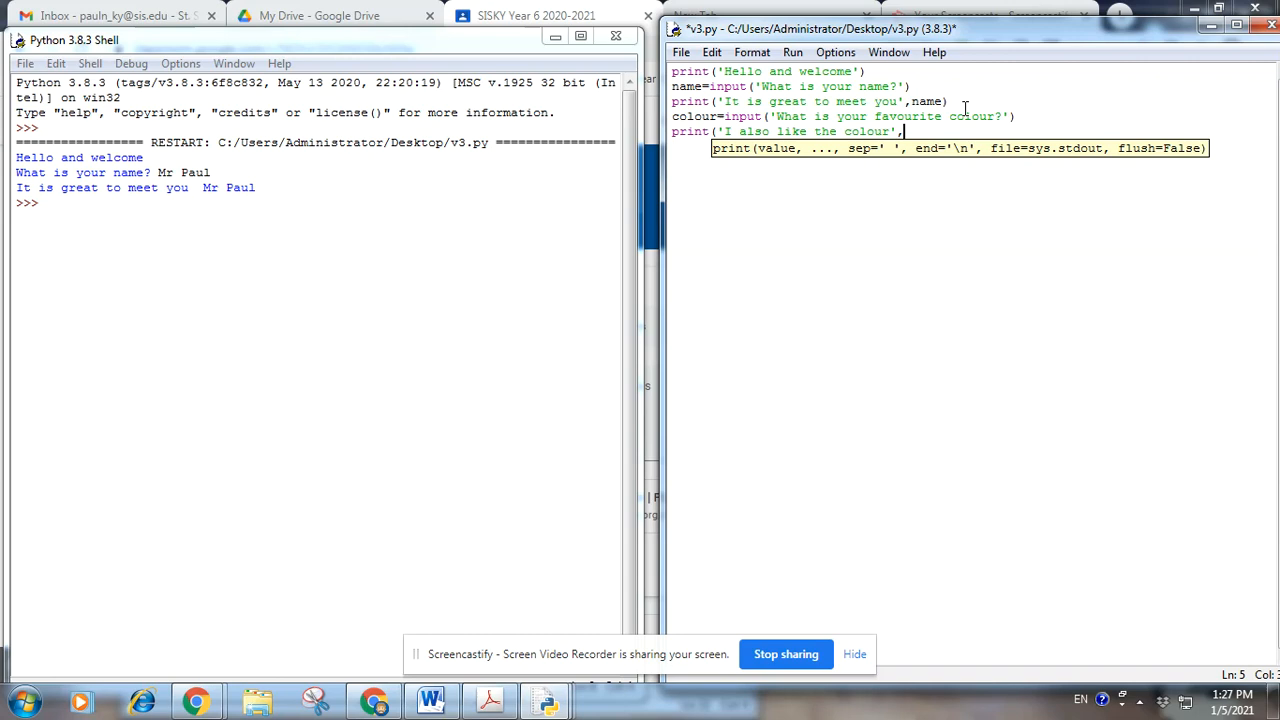
type("colour)")
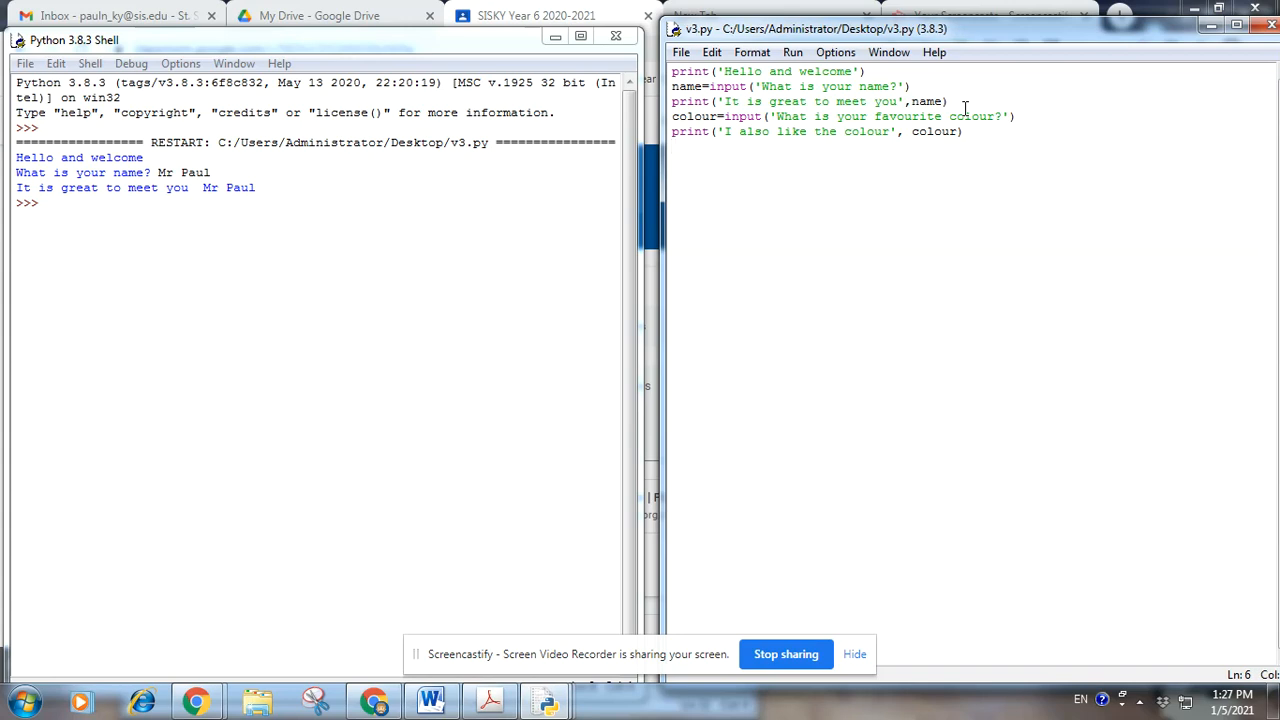
Run v3.py with F5 and answer the colour prompt with Blue
key("F5")
type("Mr Paul")
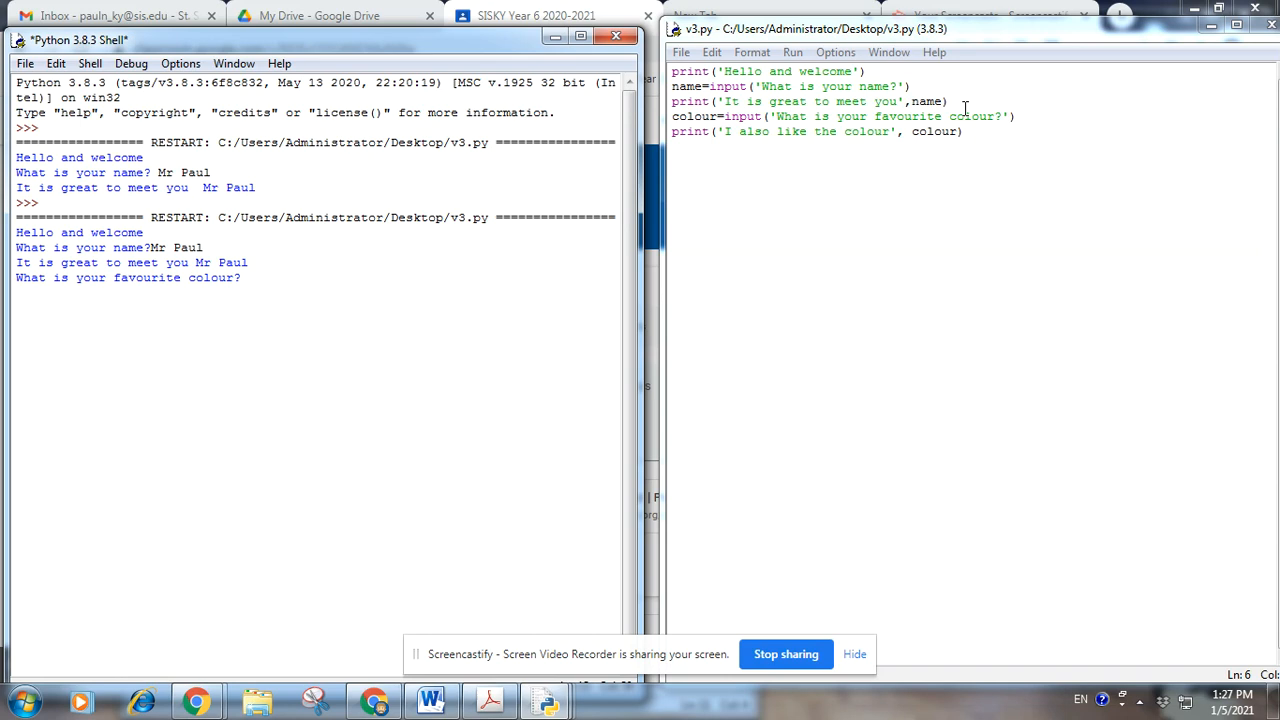
type("Blue")
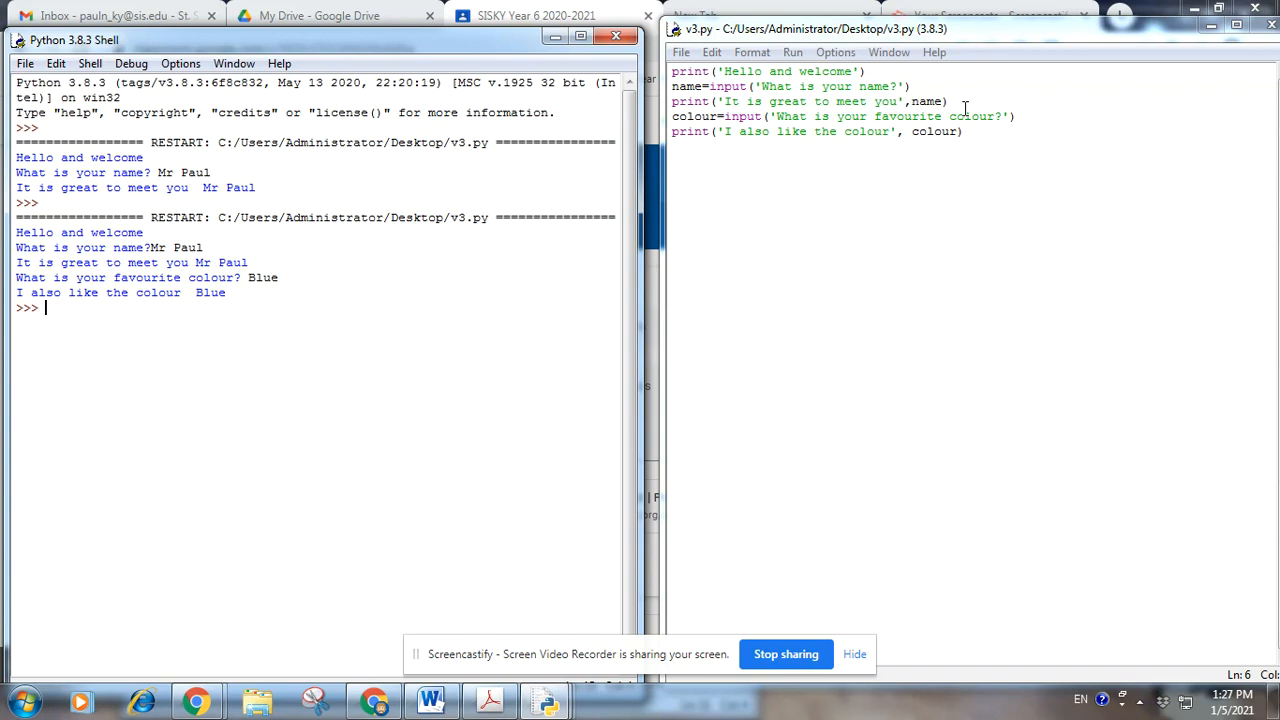
mouse_move(800, 158)
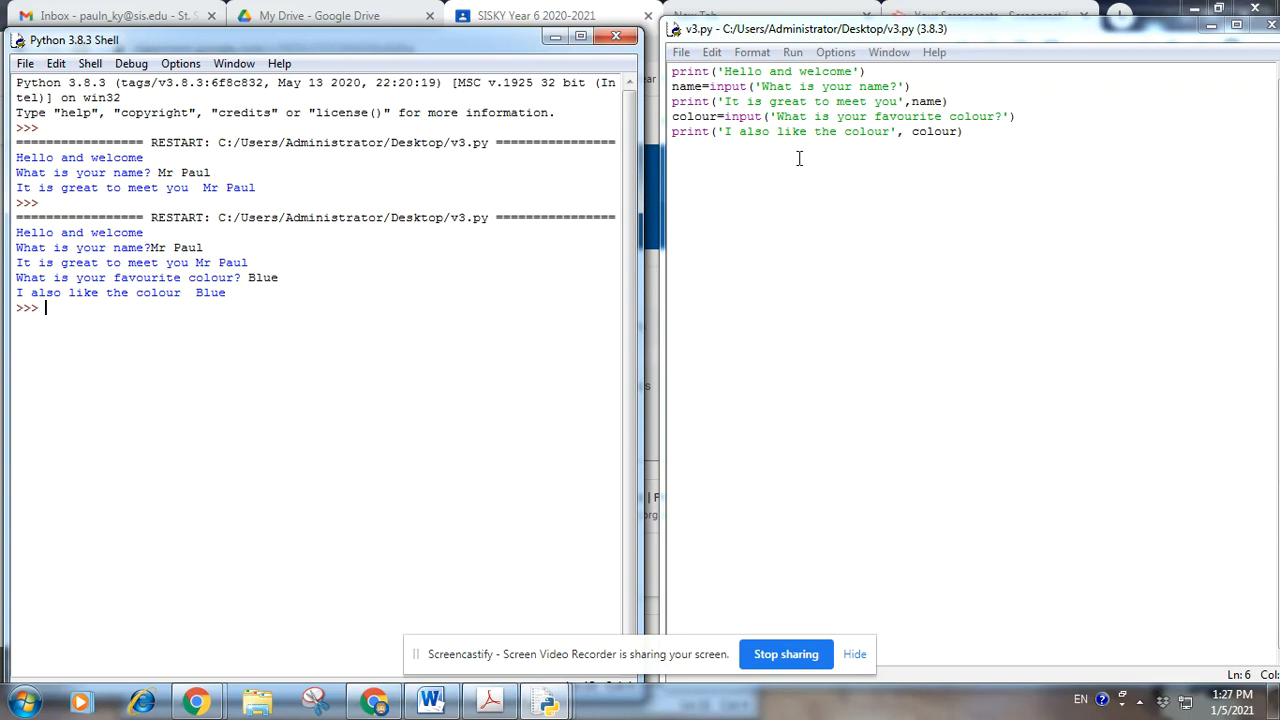
Add import time and time.sleep(2) below the colour print
type("import time")
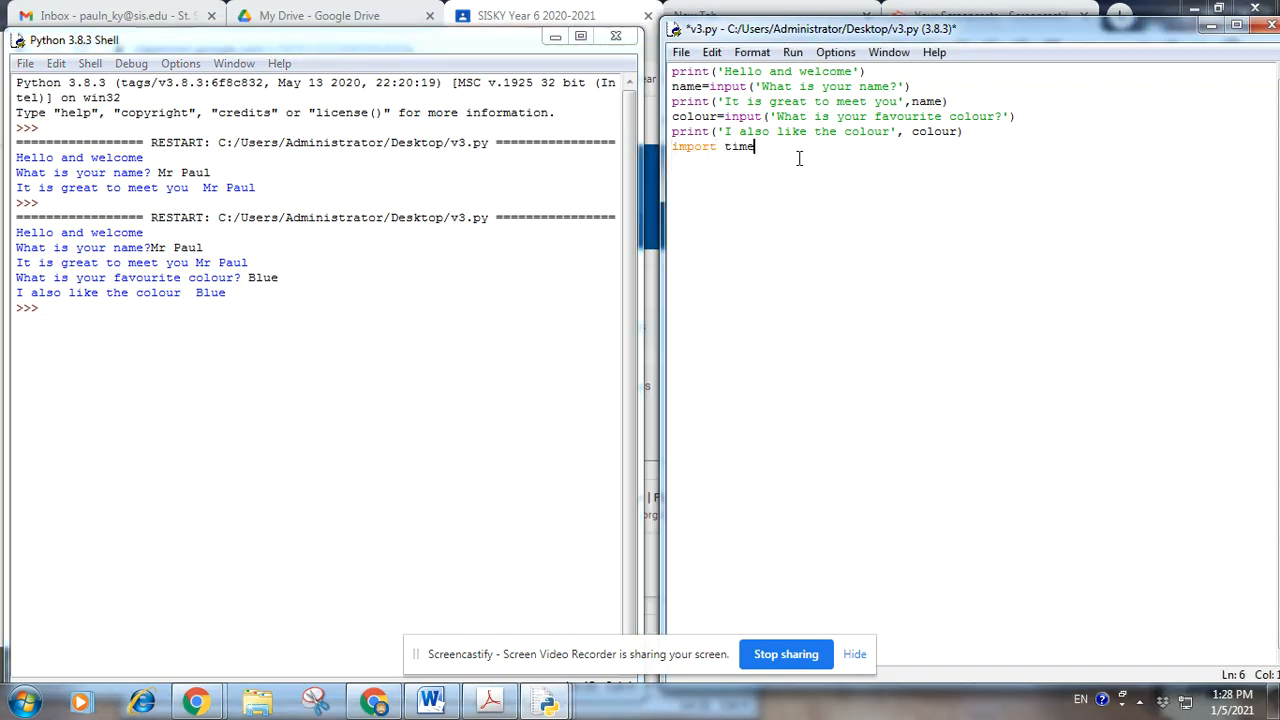
key("Return")
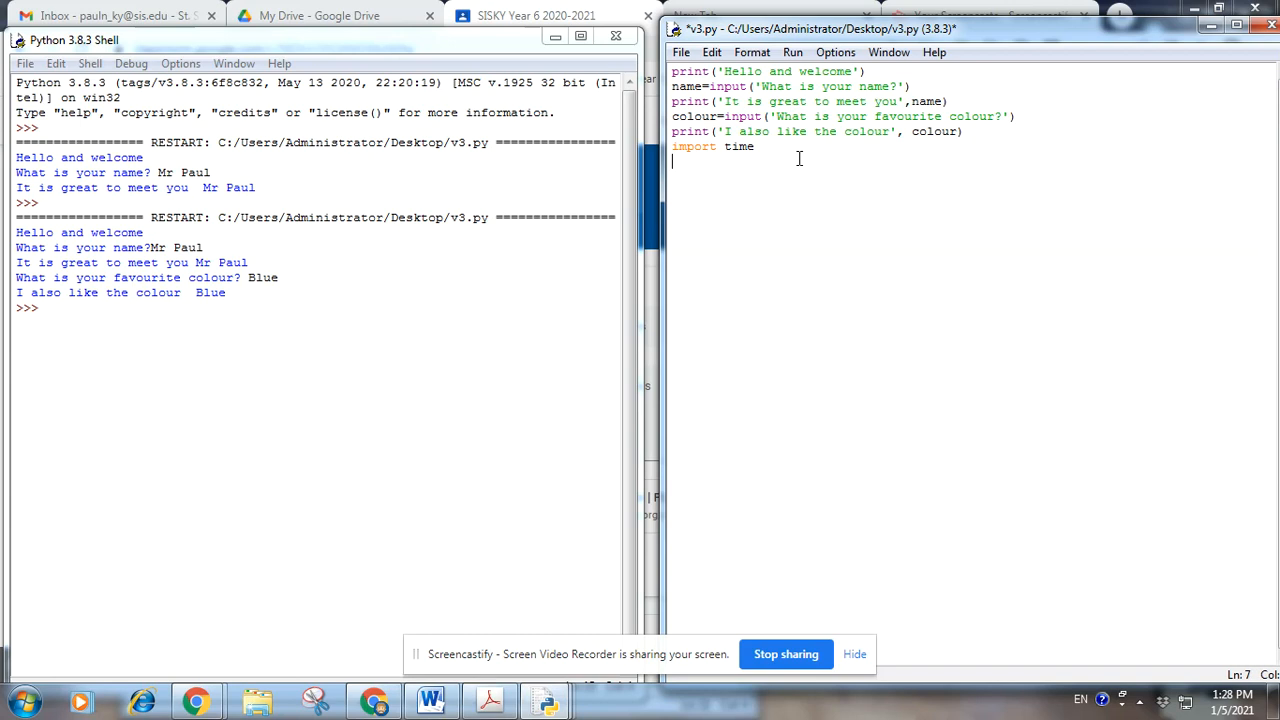
type("time")
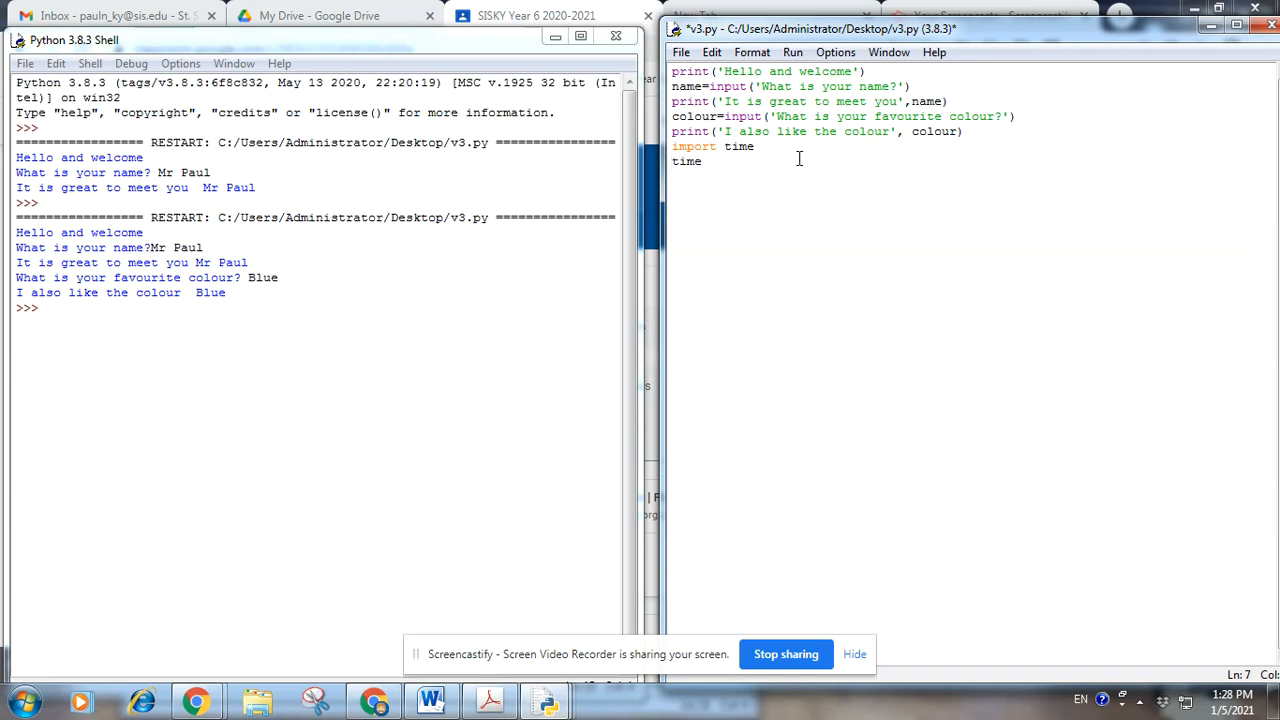
type(".sleep")
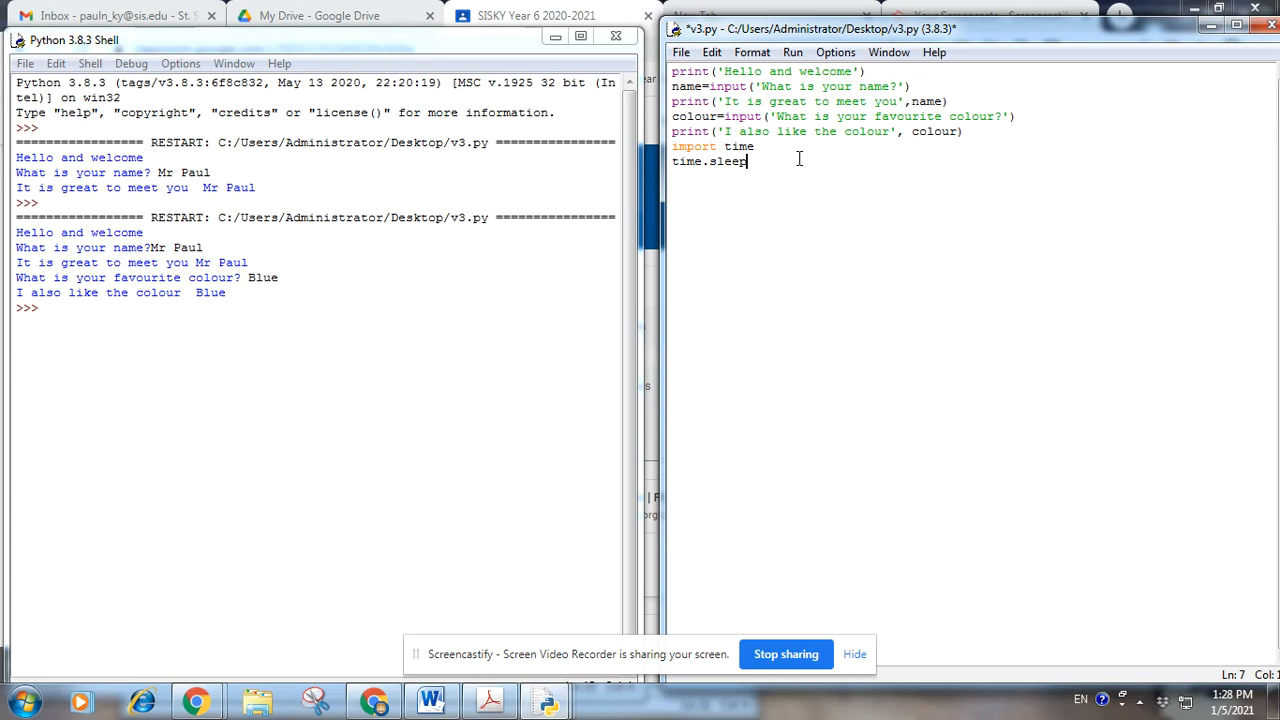
type("(2)")
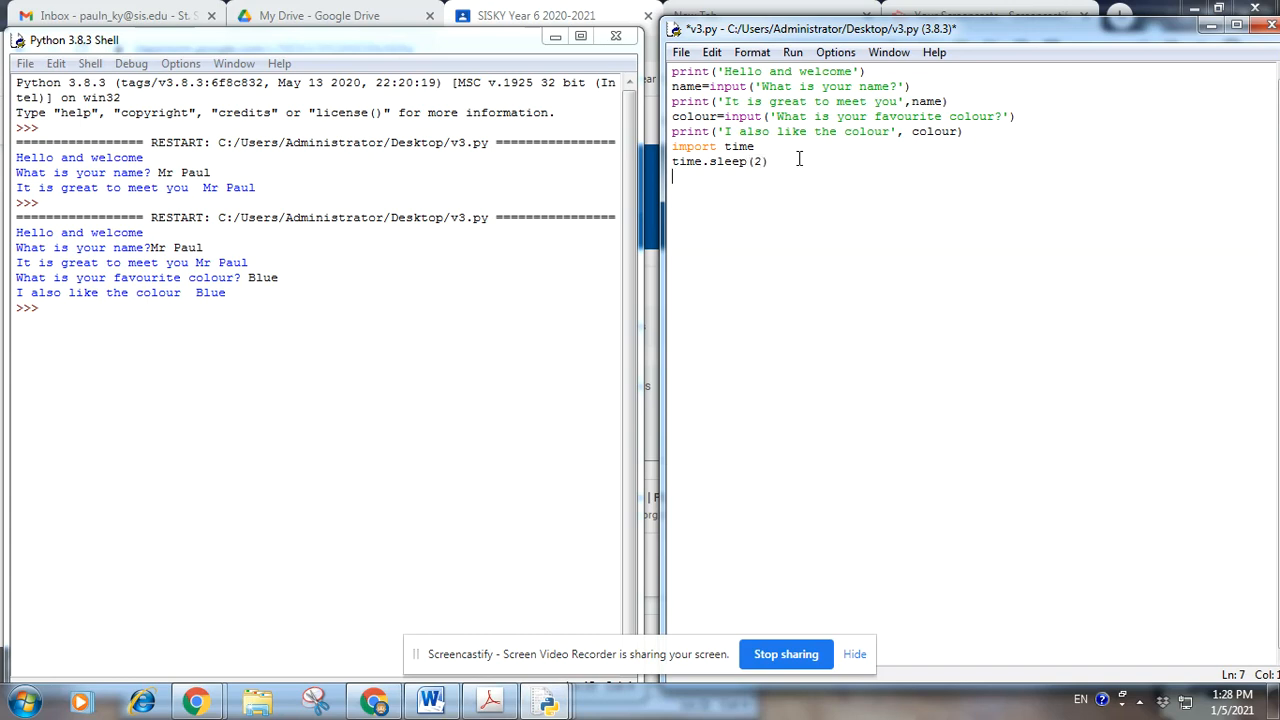
key("Return")
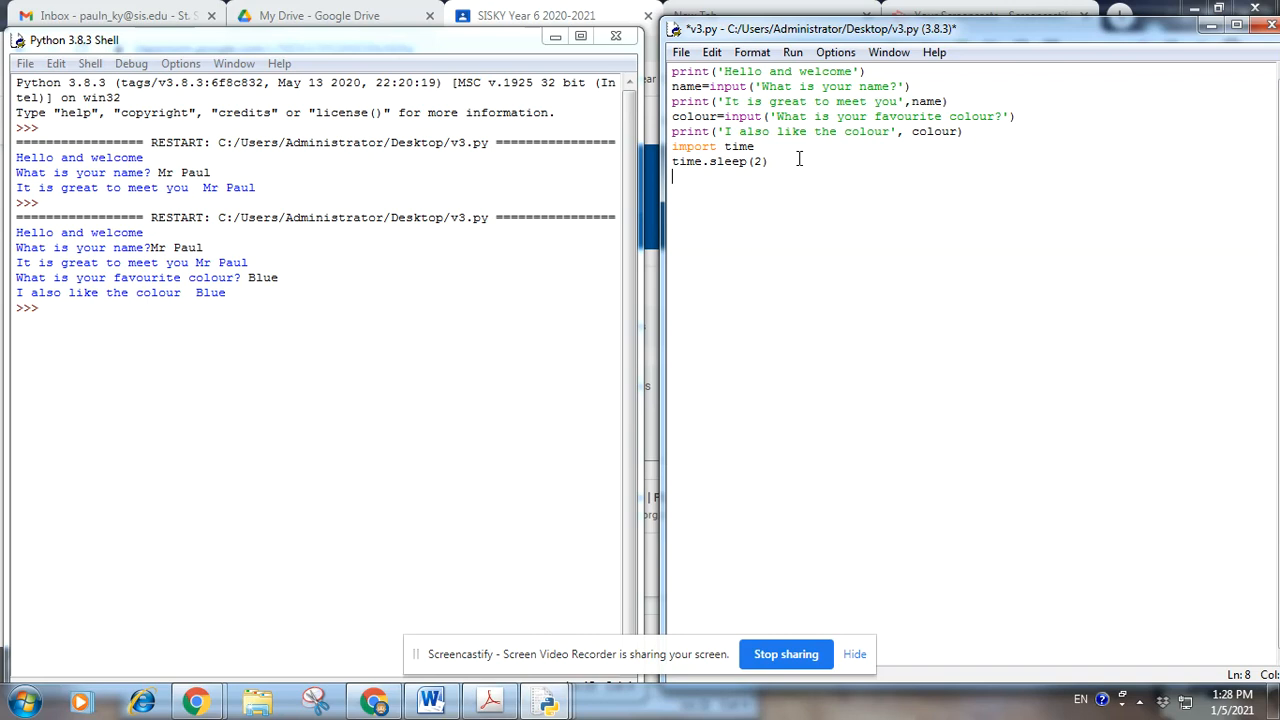
Write print('Help me find my', colour, 'socks') on the new line
type("pr")
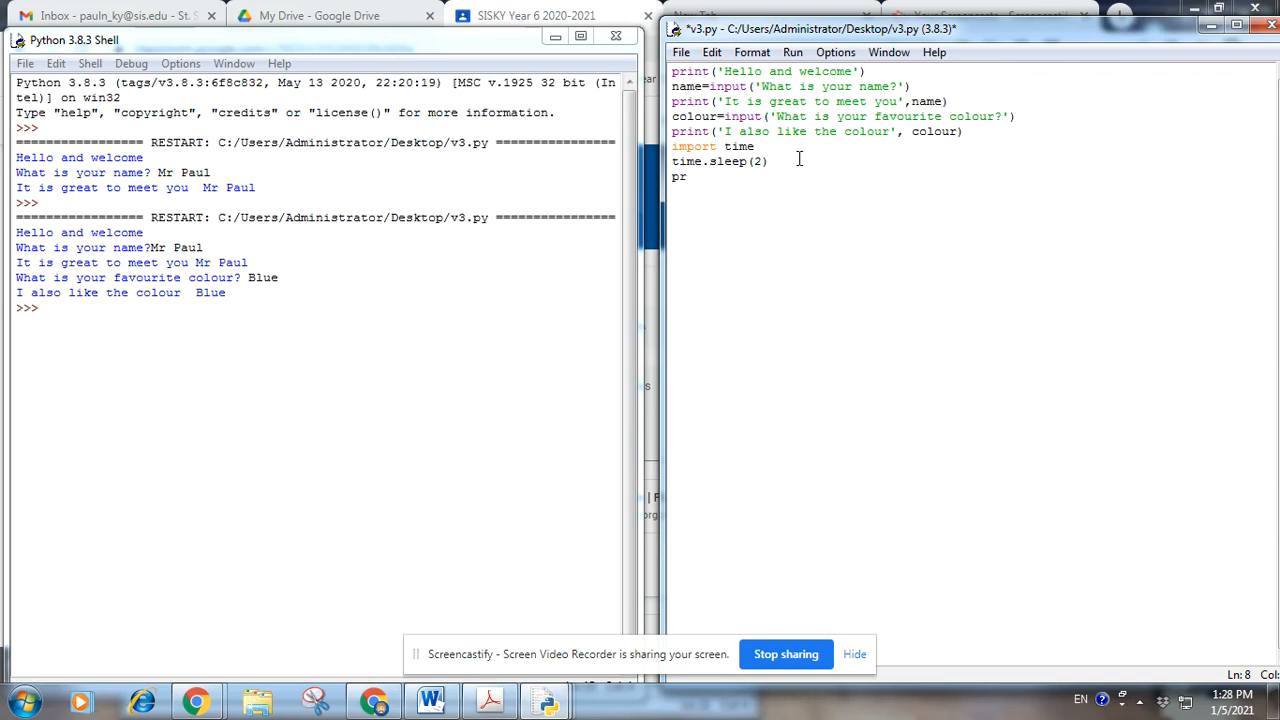
type("int('")
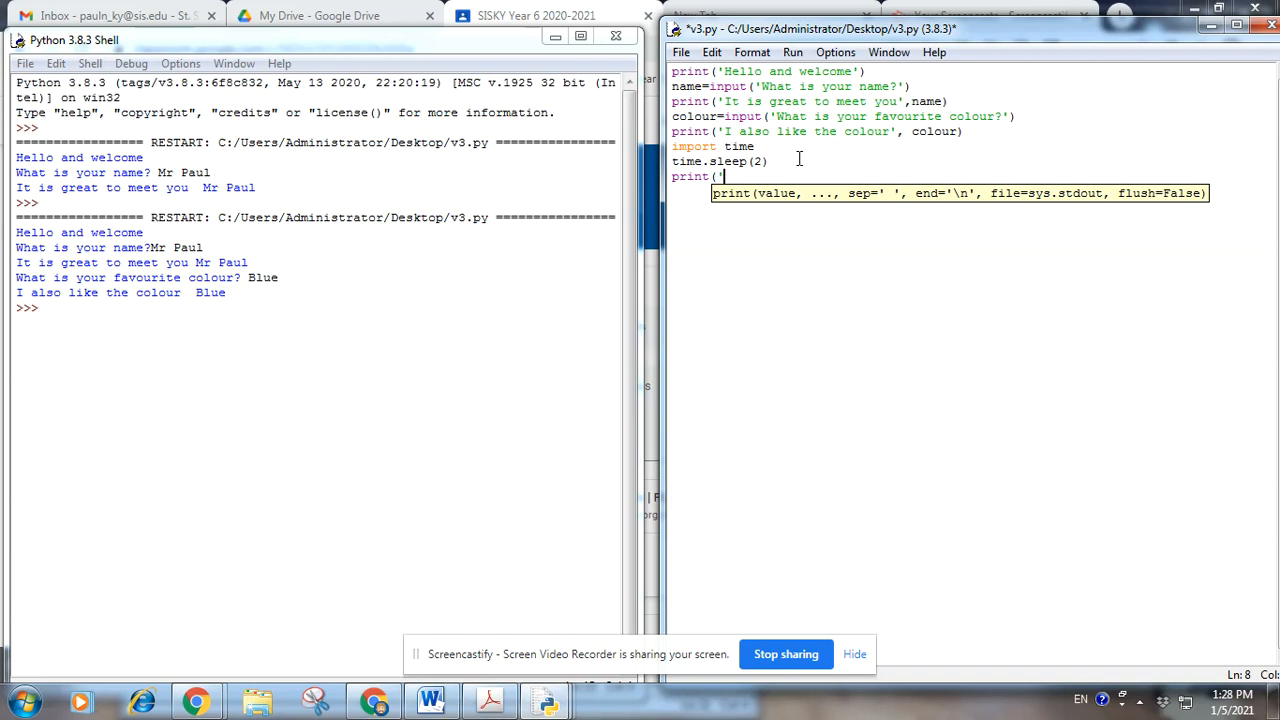
type("Help me")
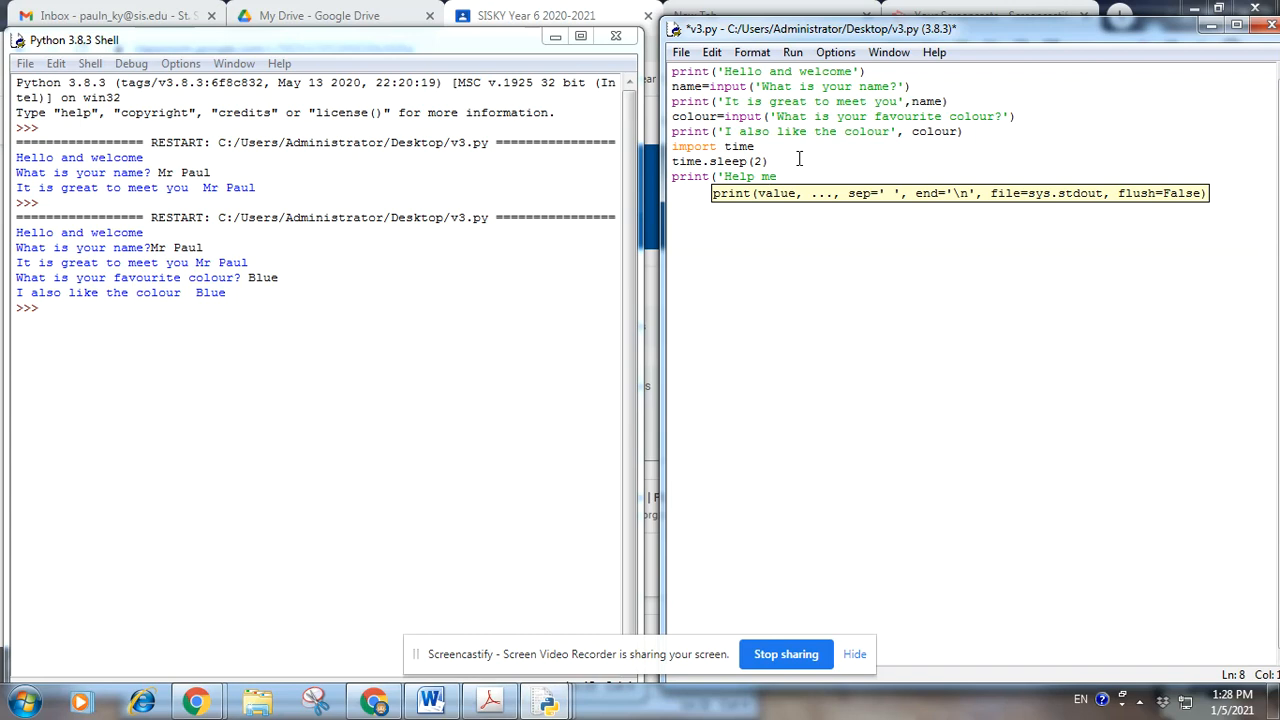
type("find my")
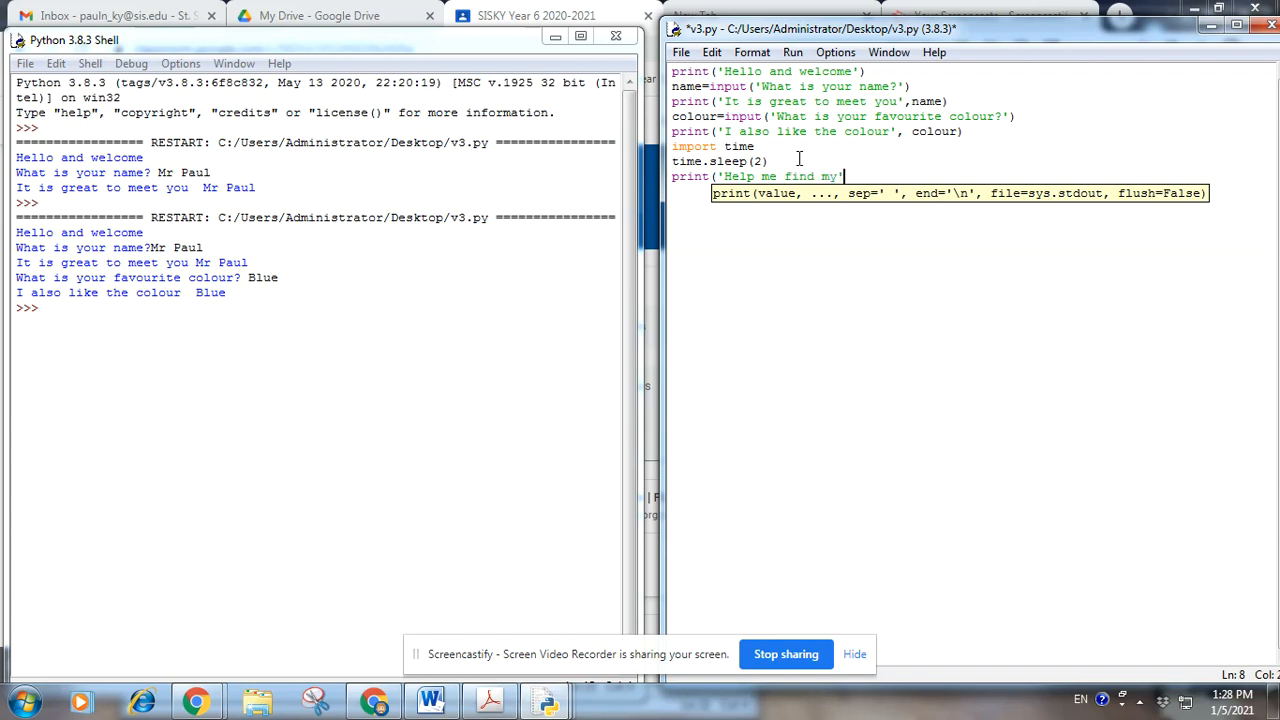
type(", colour")
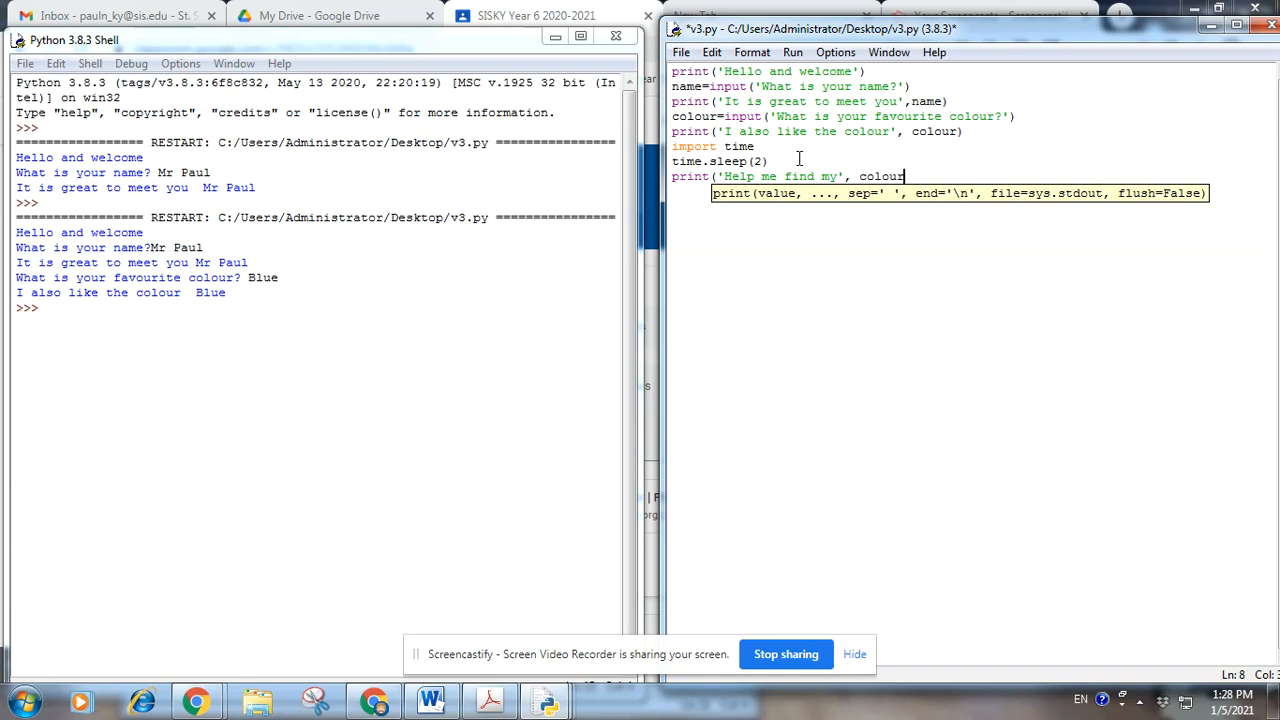
type(",")
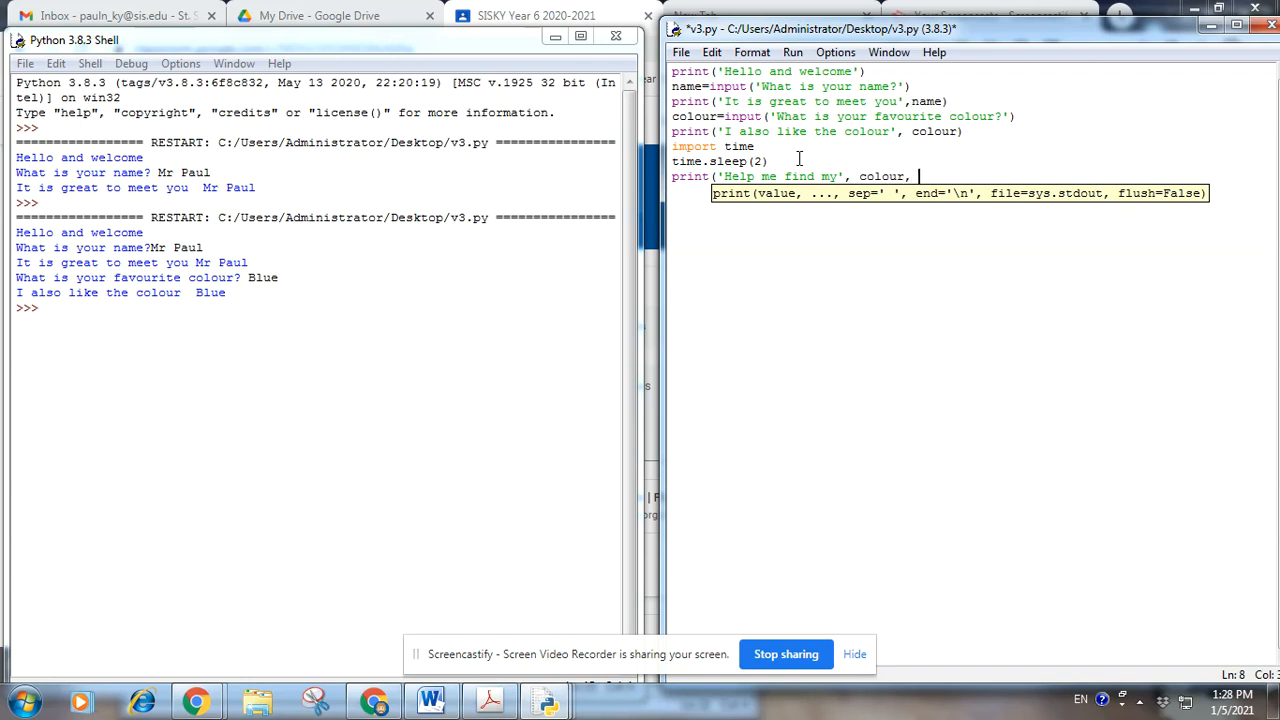
type("'sock")
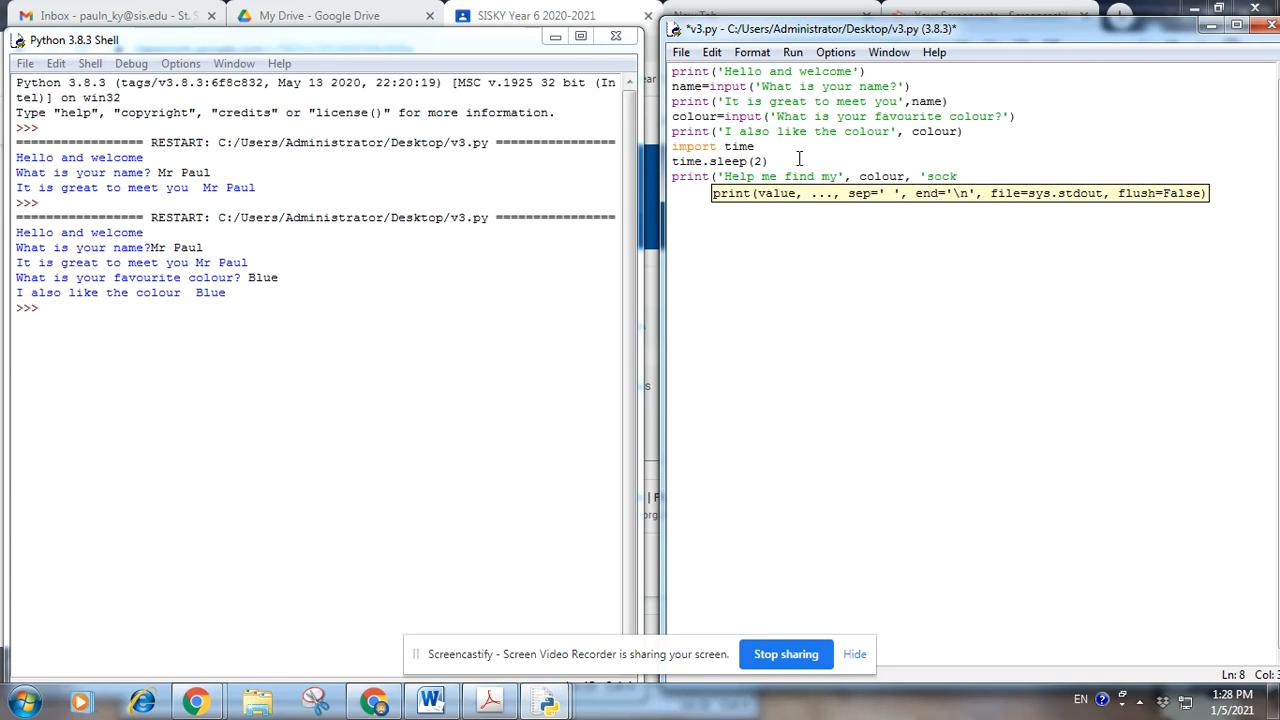
type("s'")
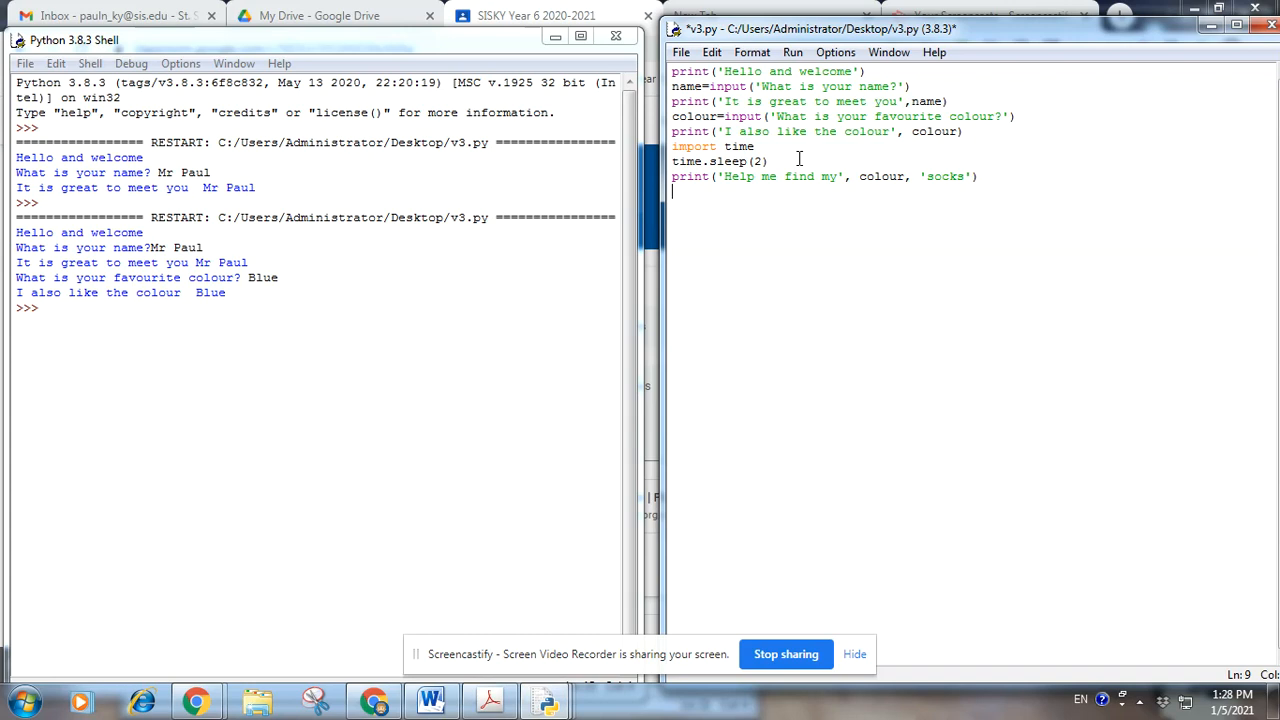
Add time.sleep(1) below the socks message for a one-second pause
type("sleep")
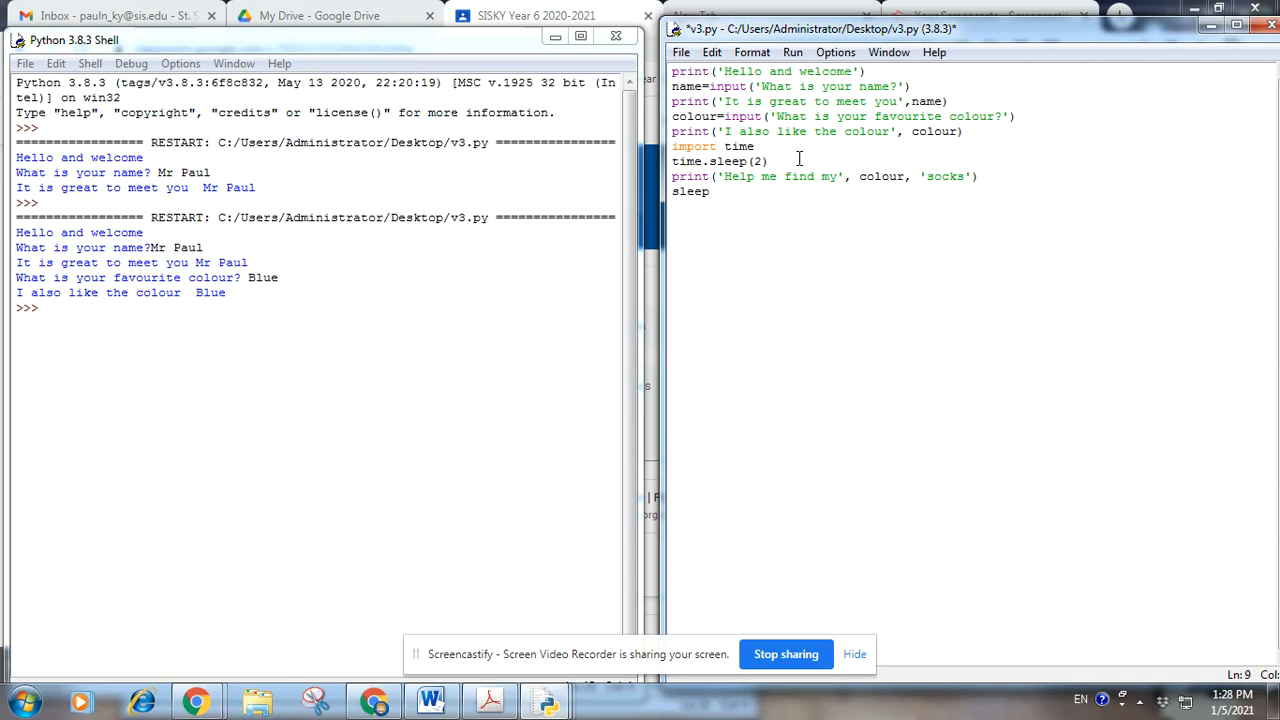
type("time.")
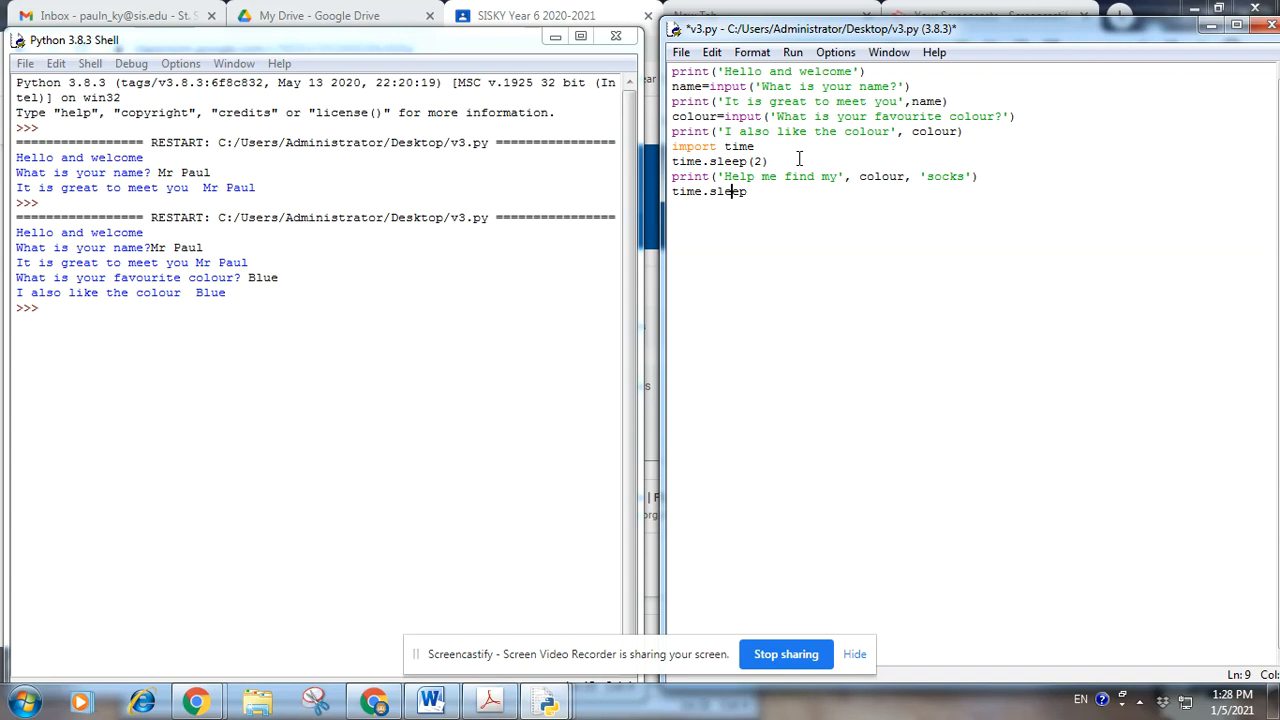
type("(")
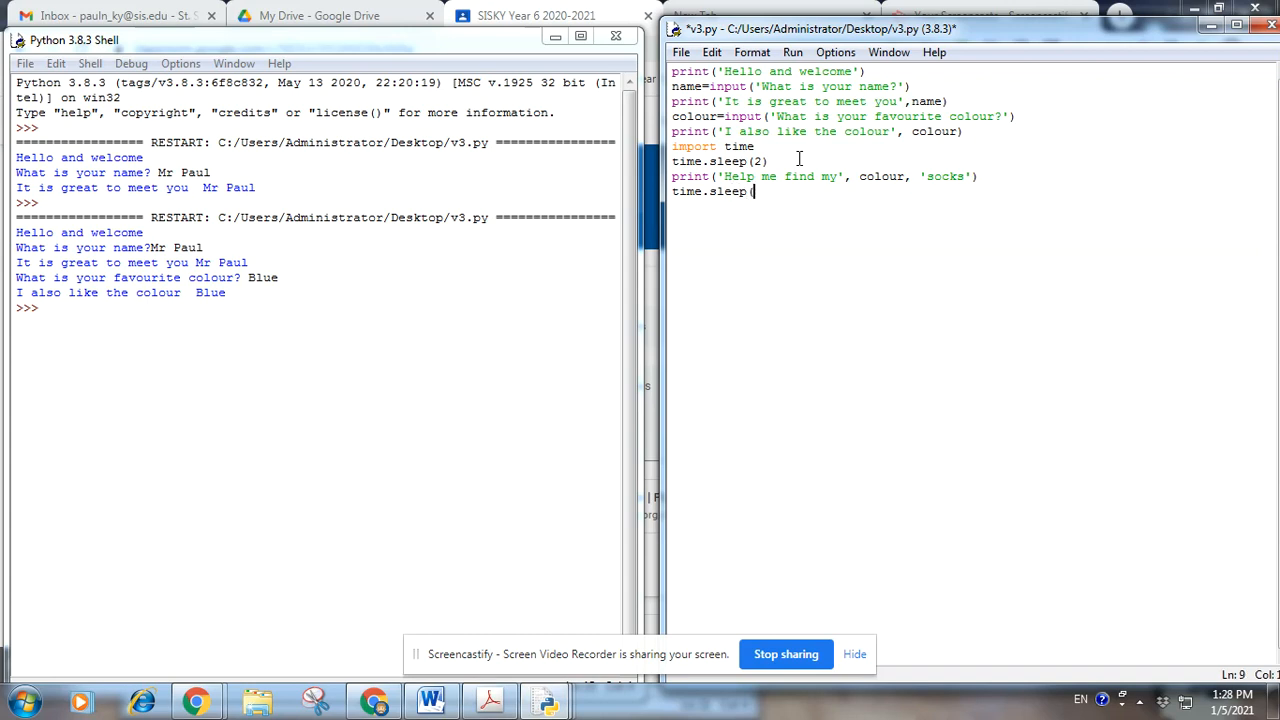
type("(1)")
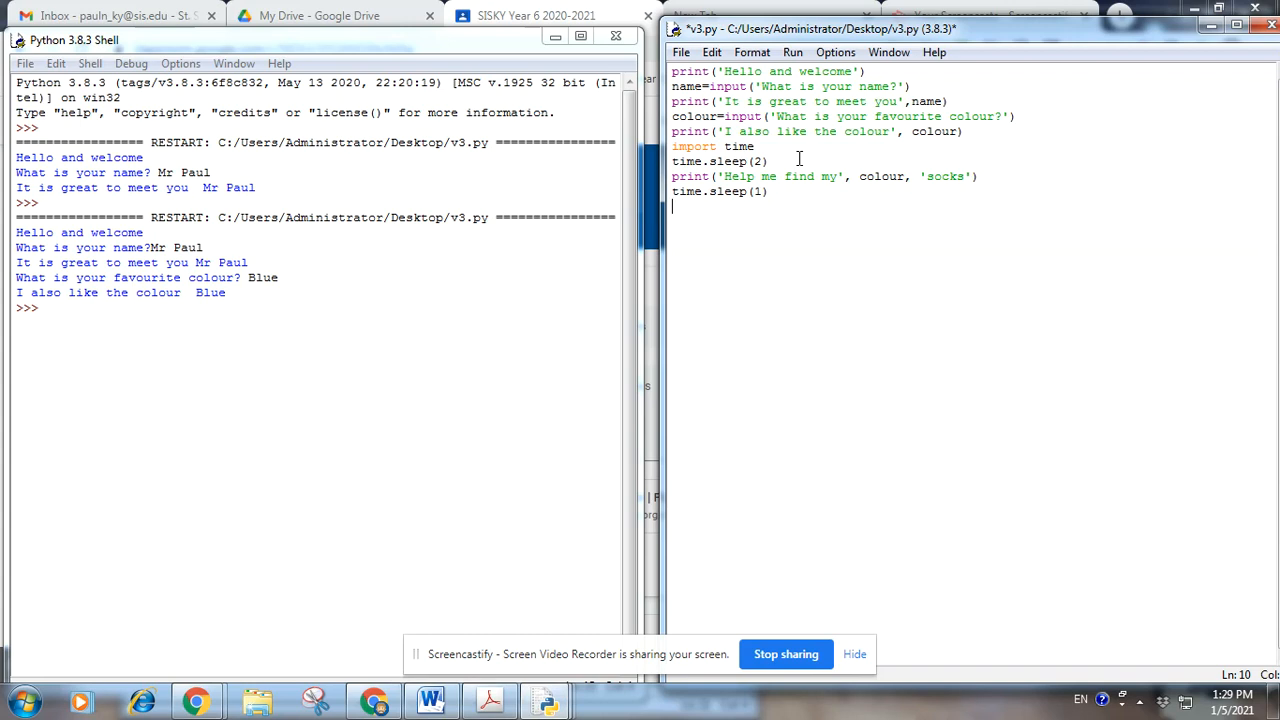
Begin place=input('Which drawer, top, middle, or bottom for the drawer question
type("place")
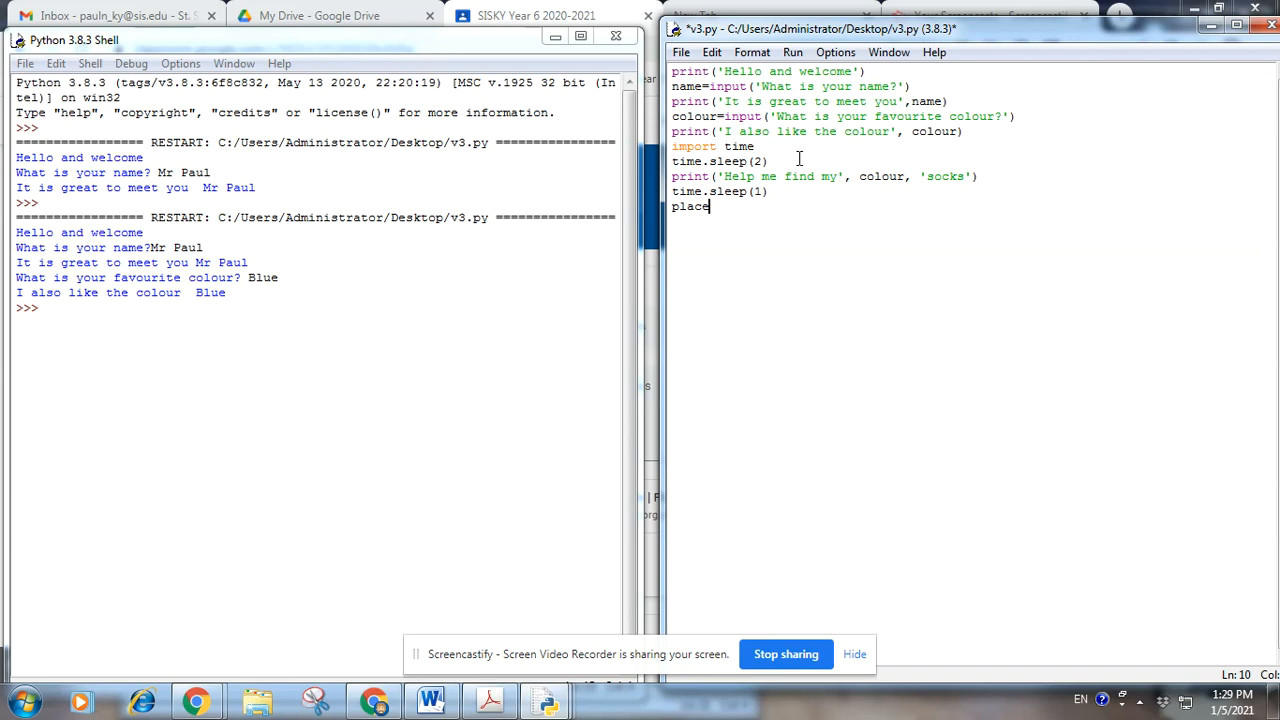
type("=input")
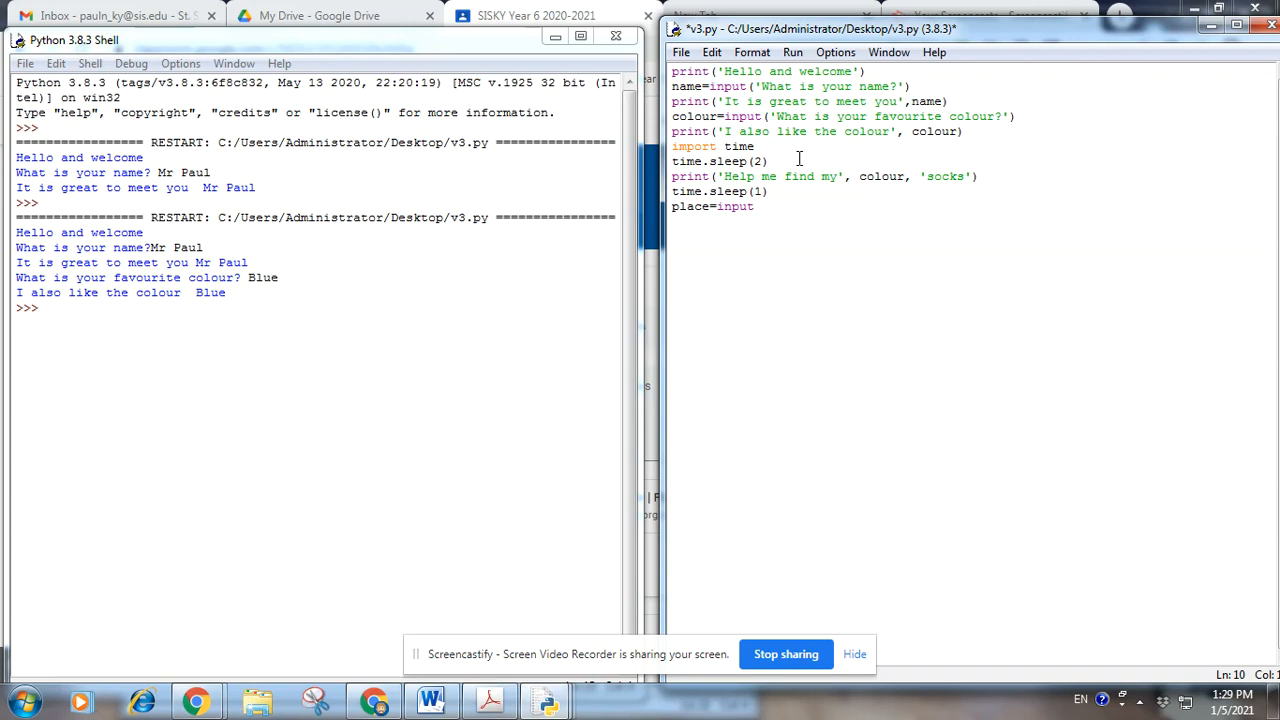
type("(")
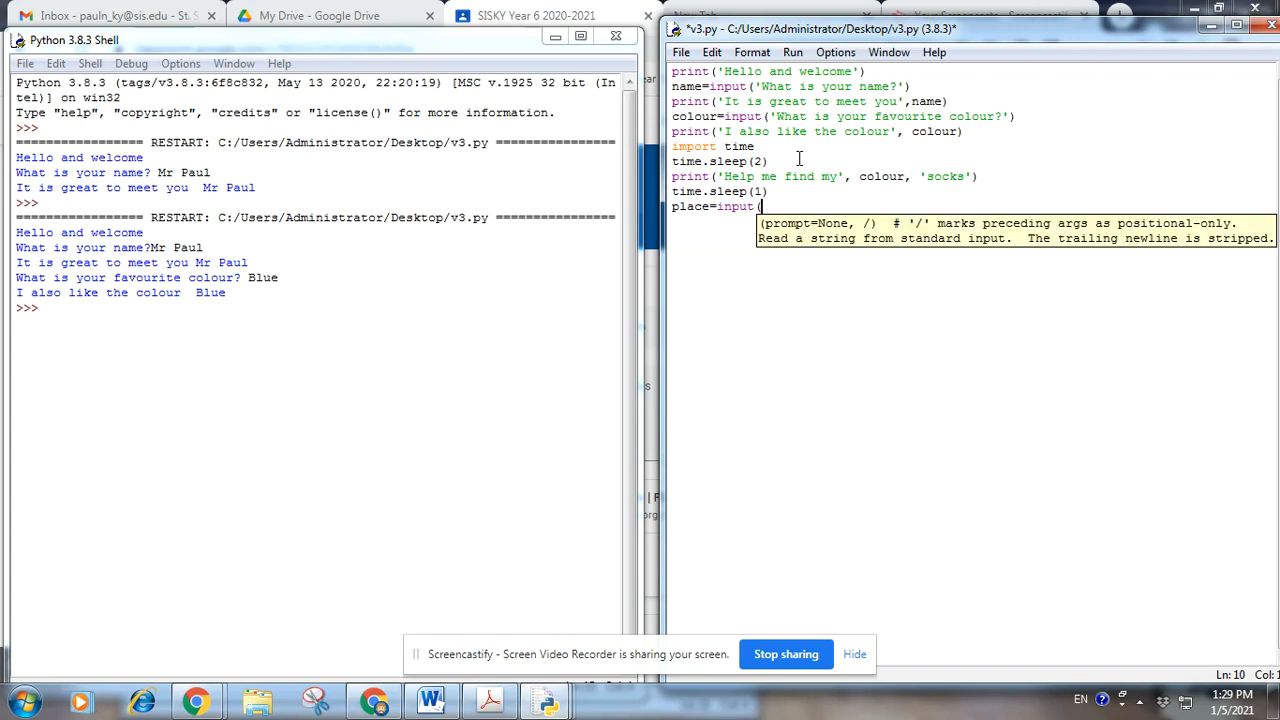
type("'")
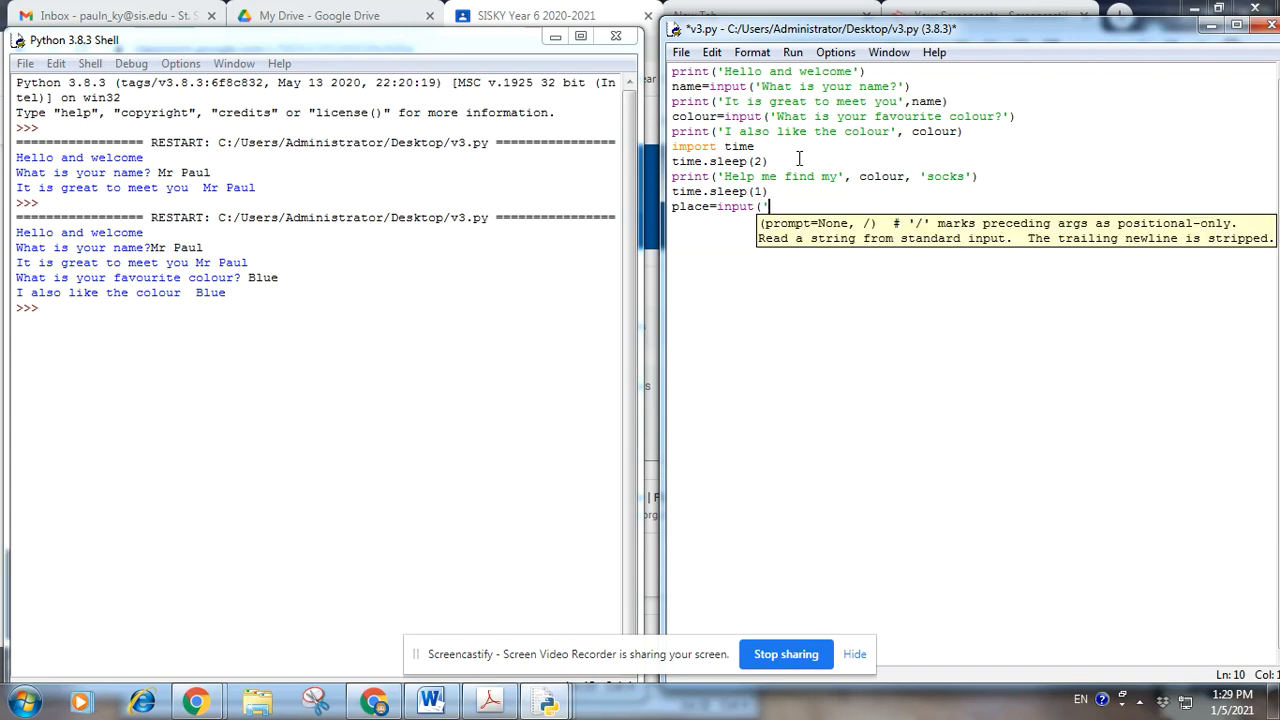
type("Which c")
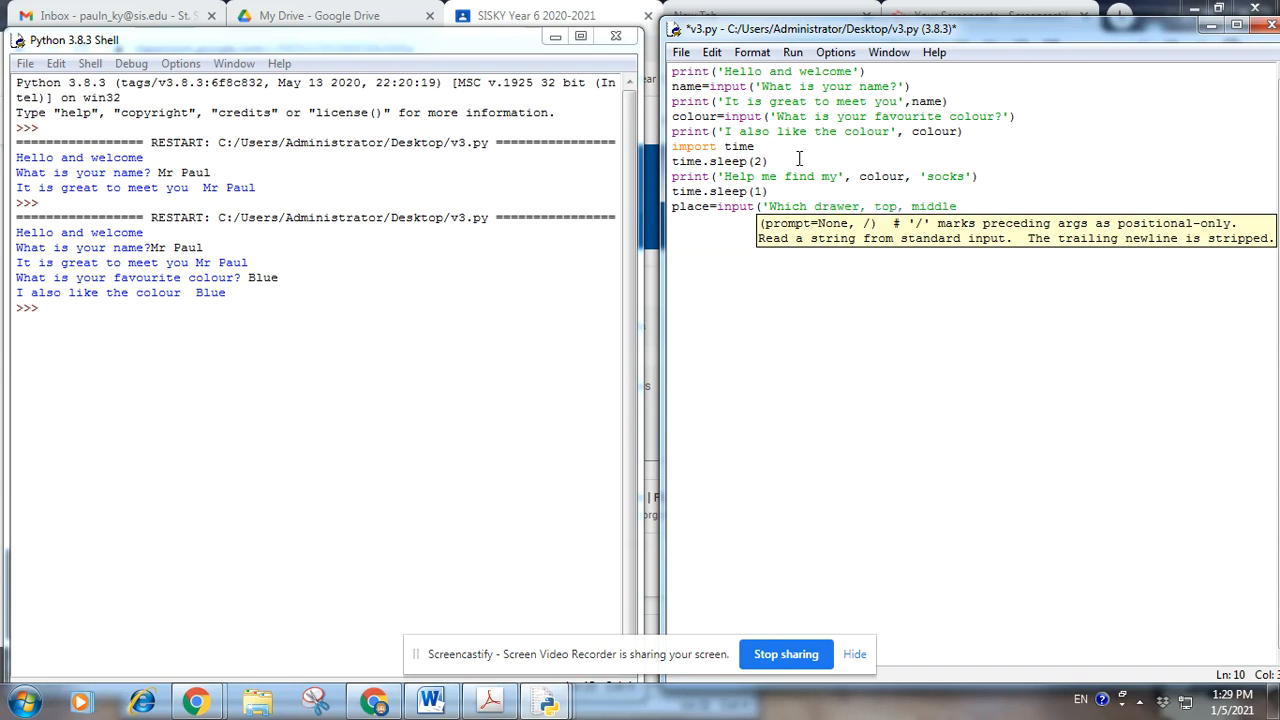
type(", or bottom")
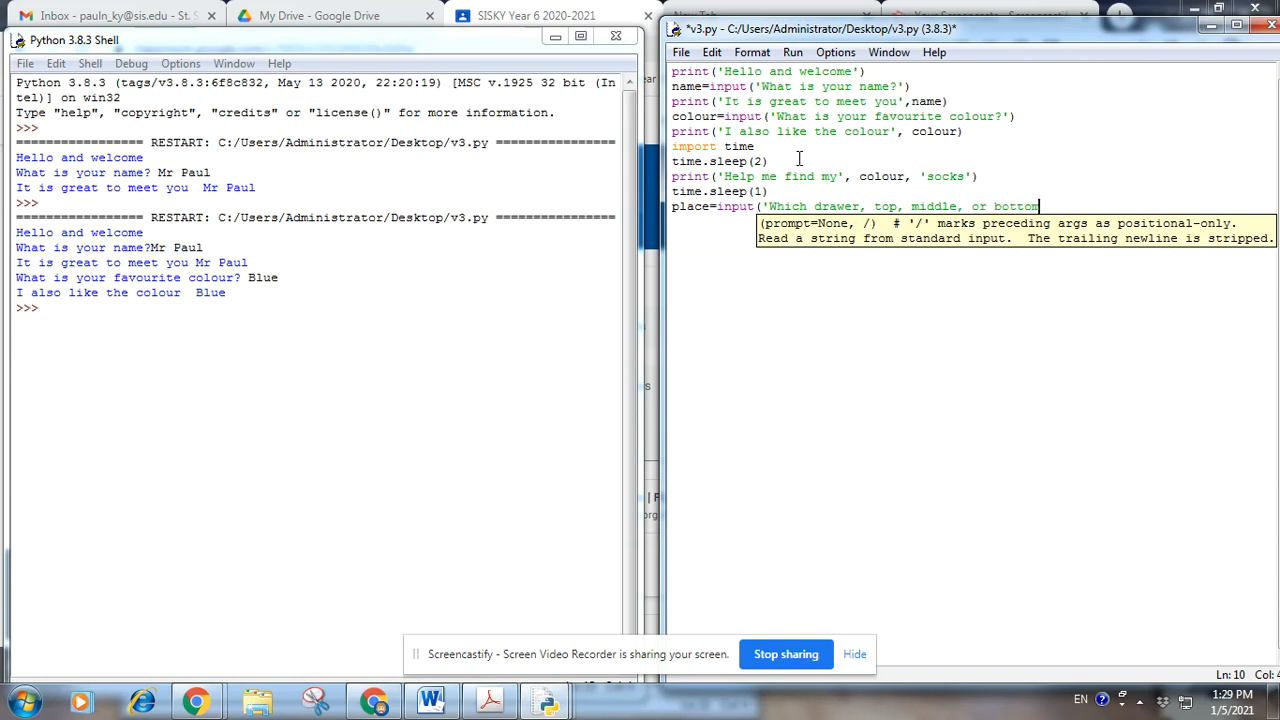